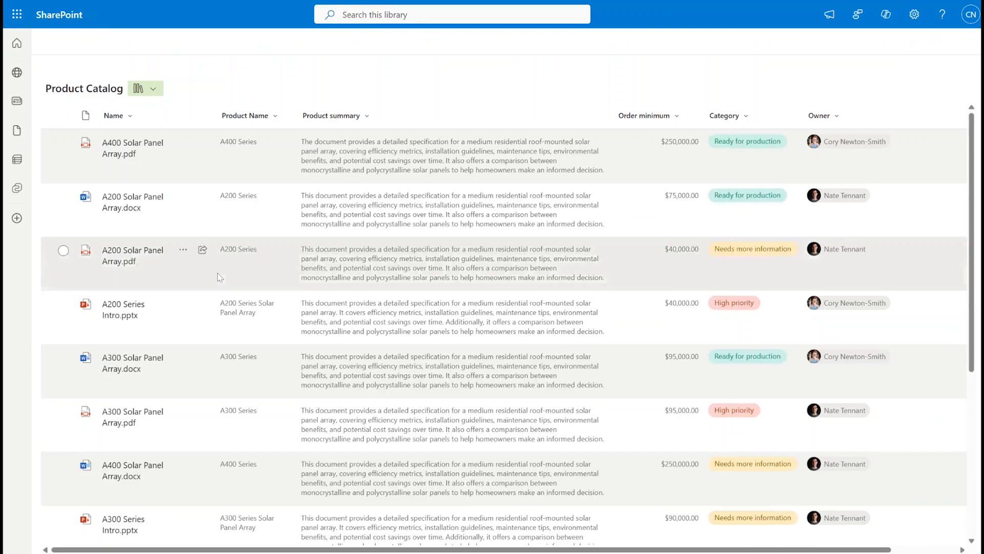
Step: Review the Product summary column's autofill prompt on a sample file and close its settings
scroll("down", 3)
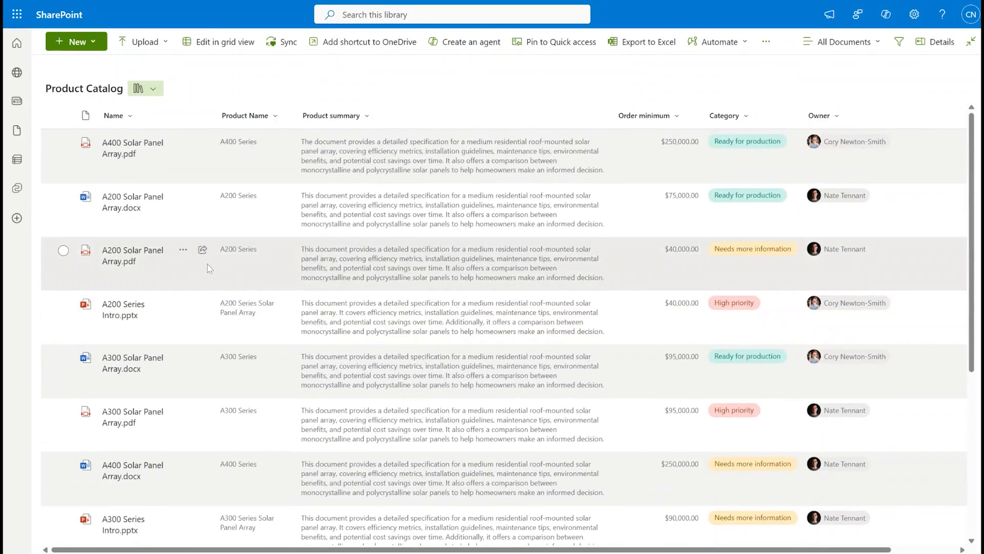
mouse_move(150, 114)
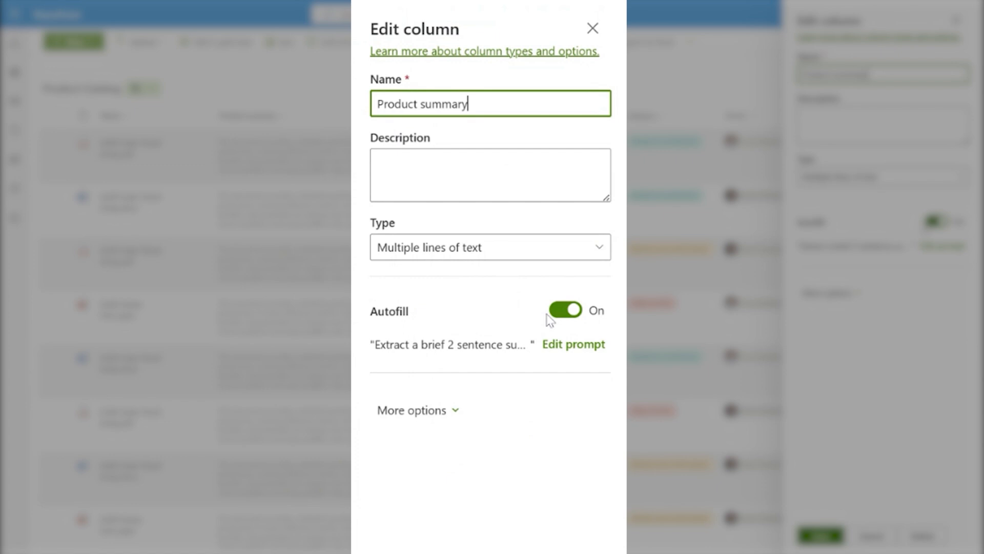
left_click(572, 345)
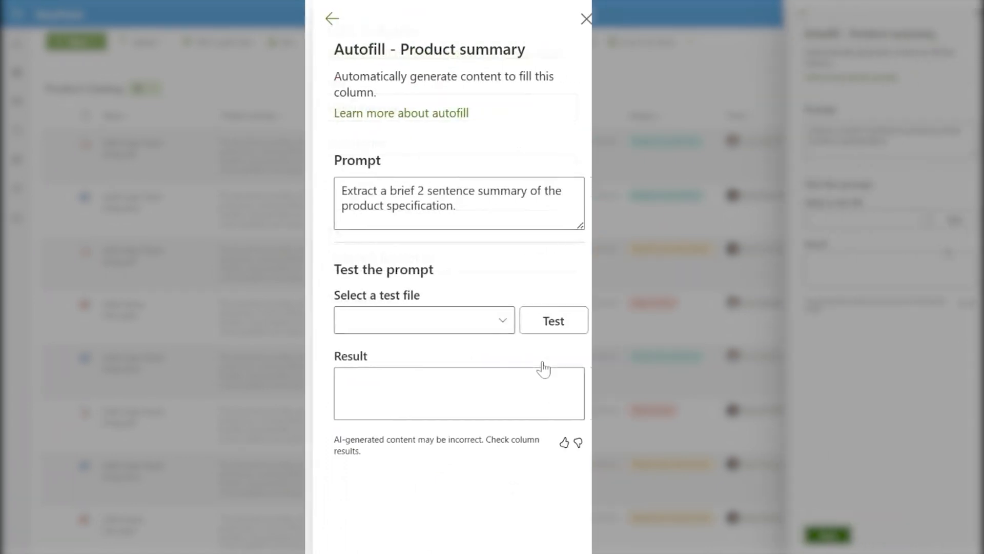
left_click(423, 320)
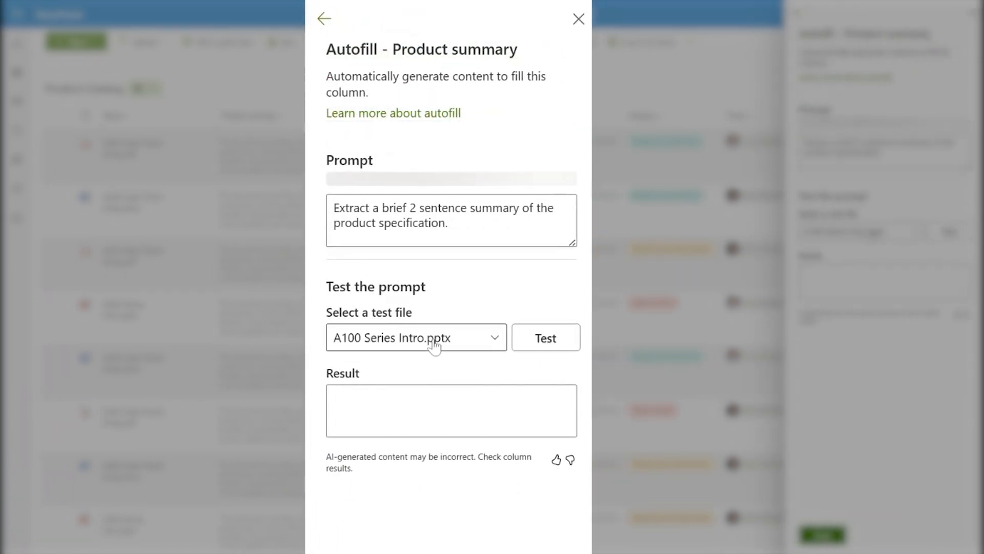
mouse_move(396, 259)
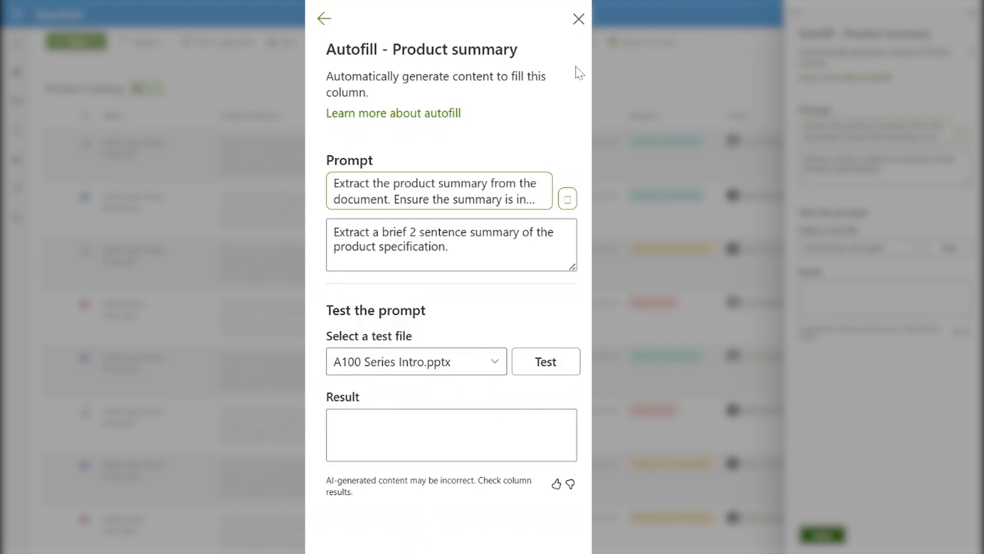
left_click(324, 18)
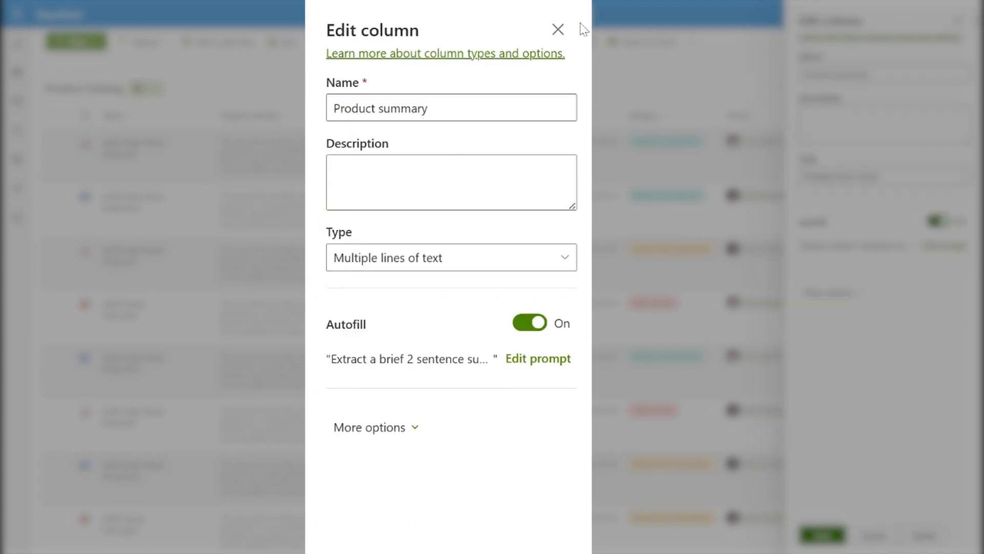
left_click(556, 30)
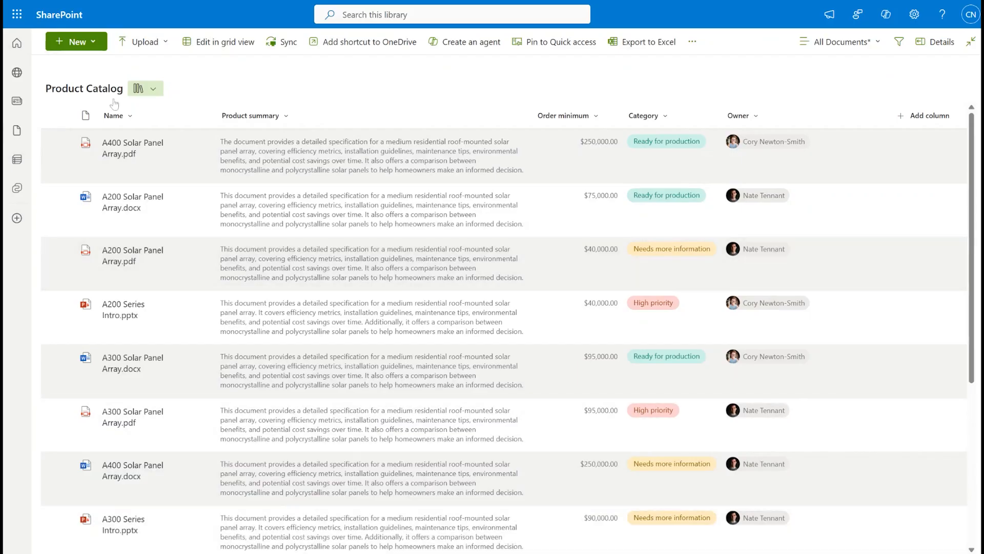
Step: Add a new Text column named Product Name from the Name column's settings menu
left_click(116, 116)
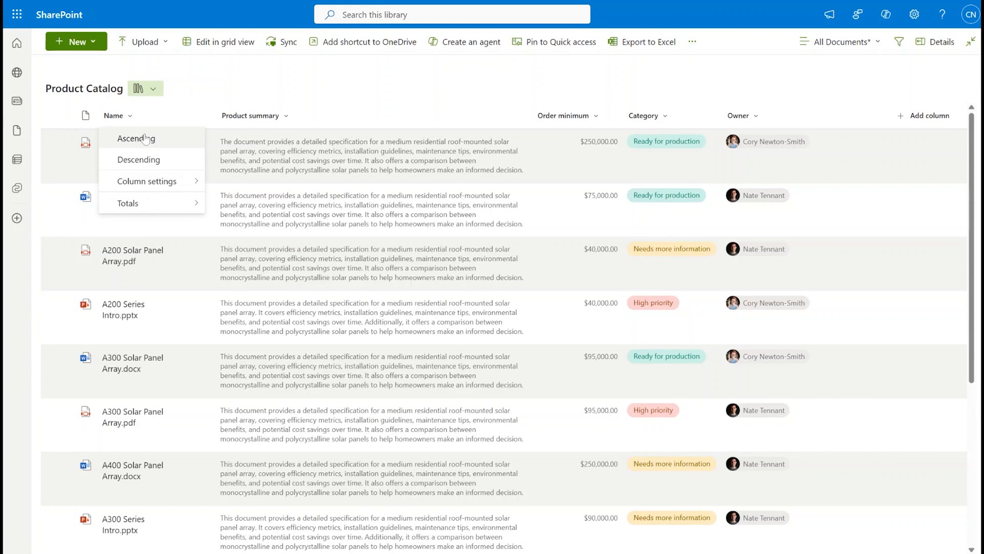
left_click(147, 180)
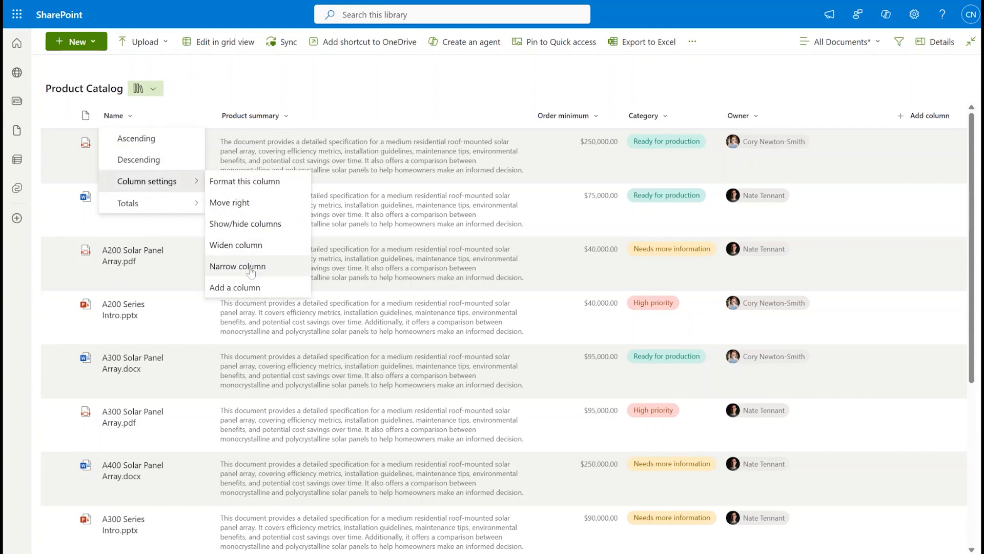
left_click(234, 287)
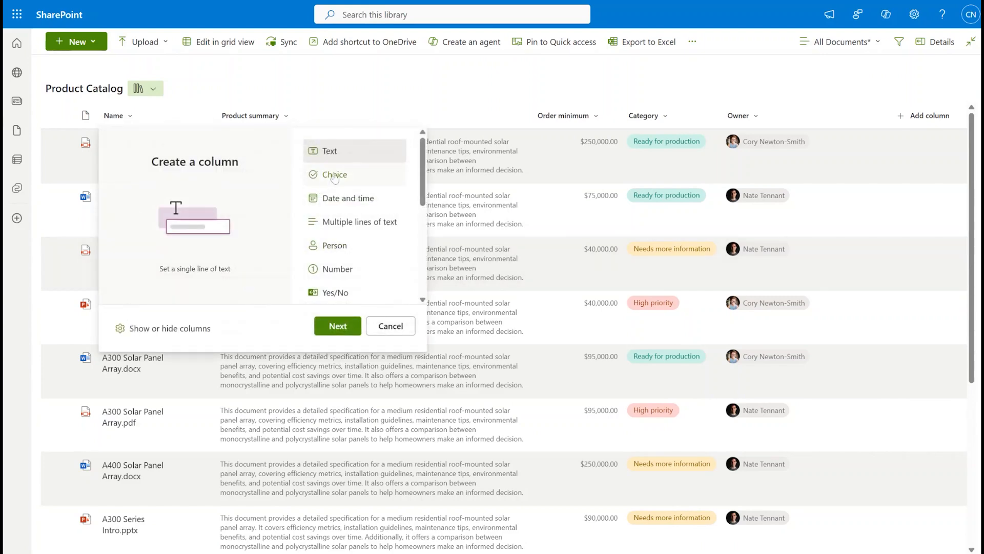
left_click(337, 326)
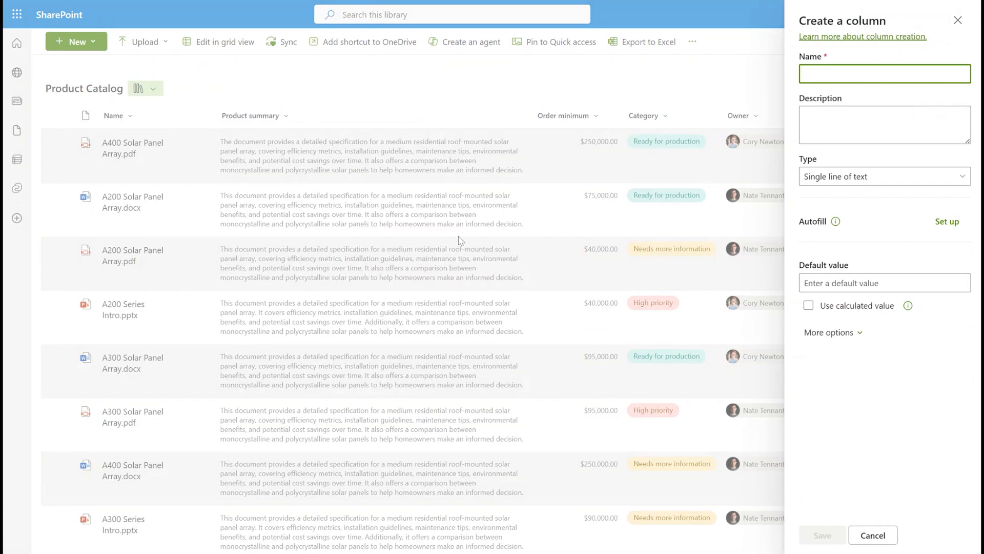
type("Product Name")
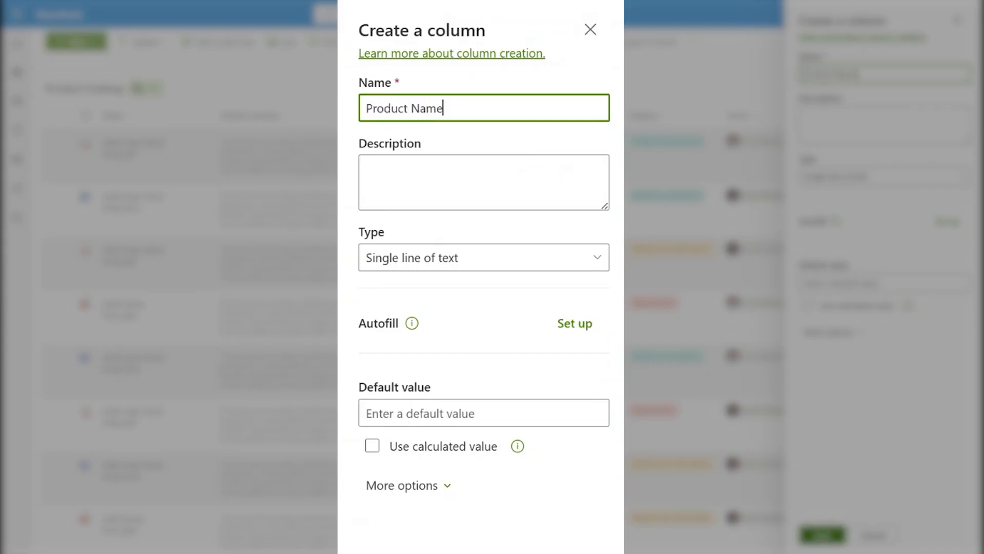
left_click(483, 183)
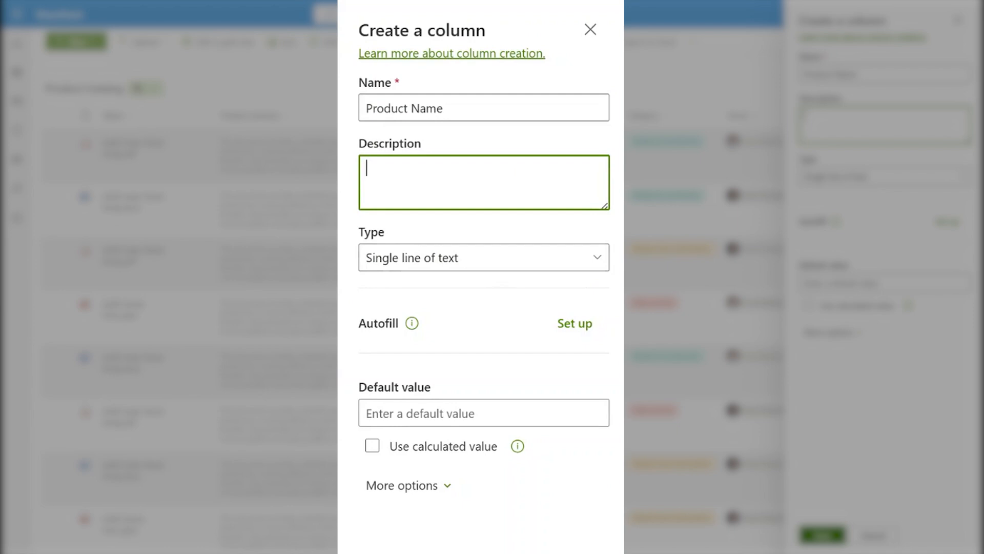
Step: Set up the Product Name autofill prompt, test it on A100 Series Intro.pptx, and save the column
left_click(574, 323)
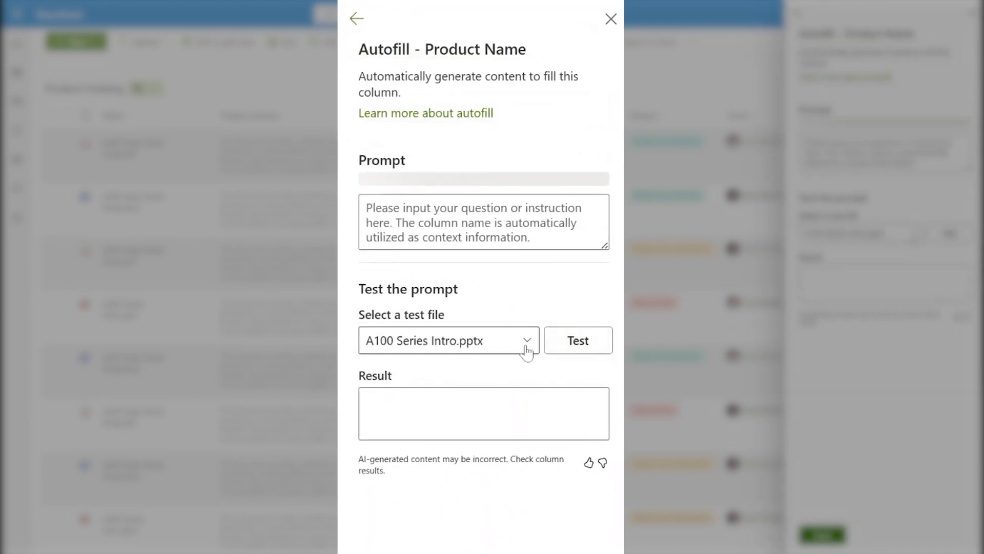
mouse_move(475, 309)
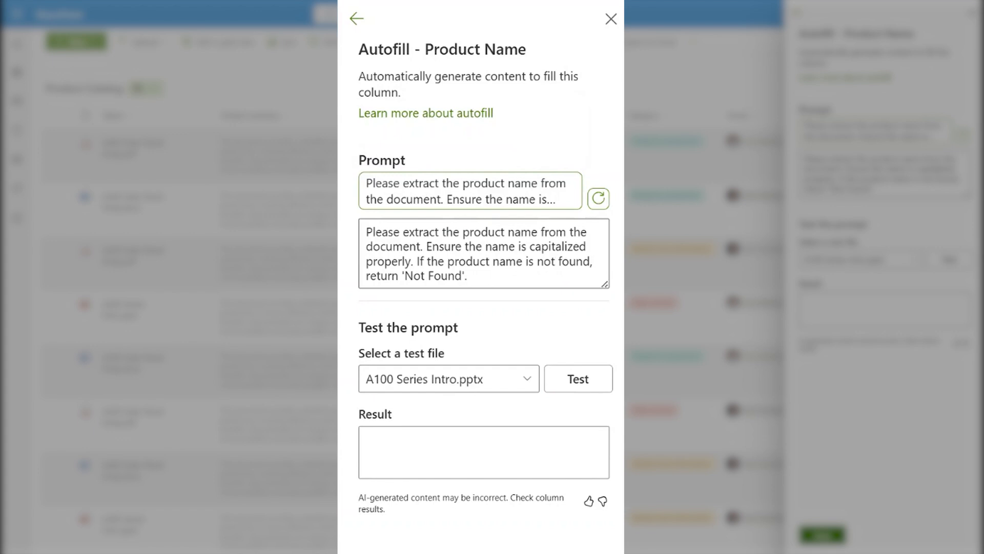
left_click(577, 378)
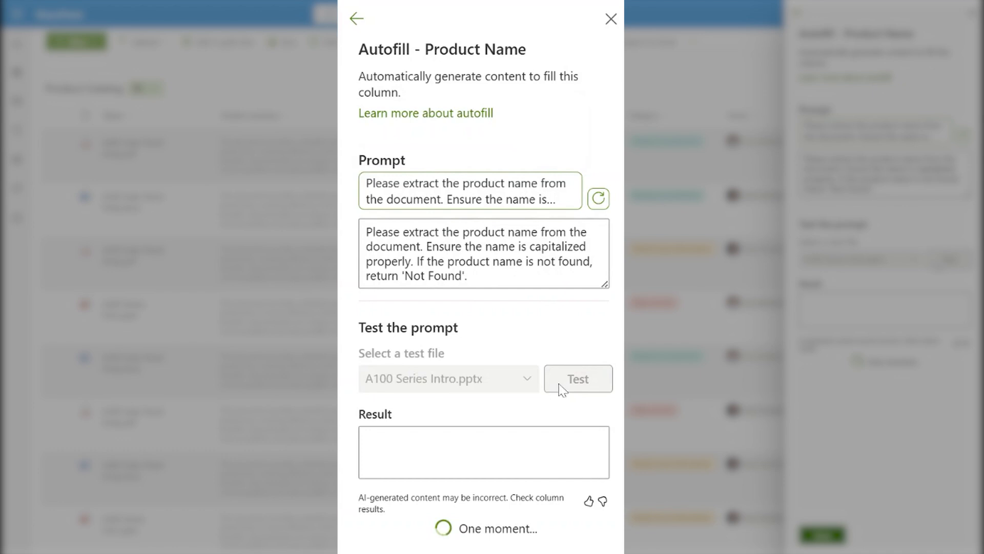
mouse_move(544, 416)
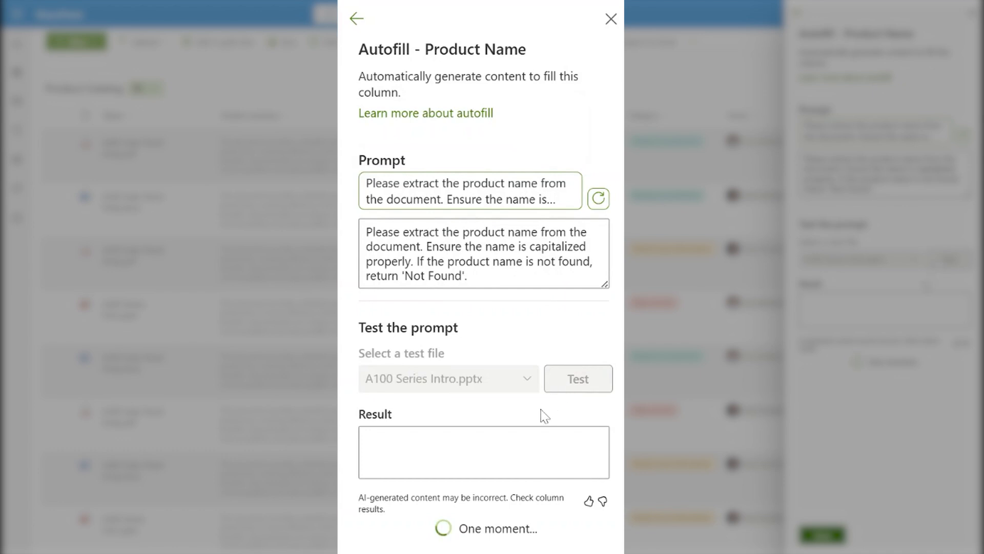
mouse_move(538, 414)
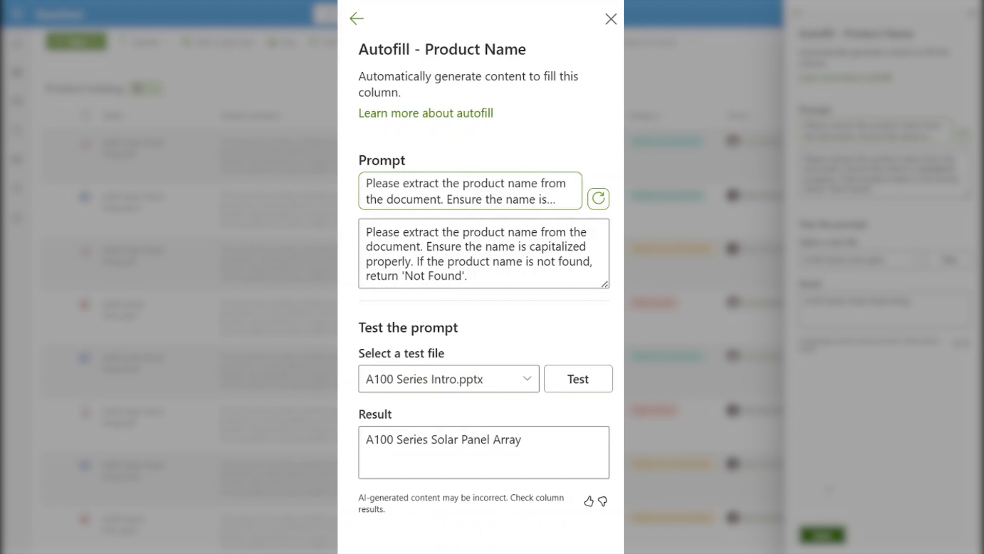
left_click(356, 19)
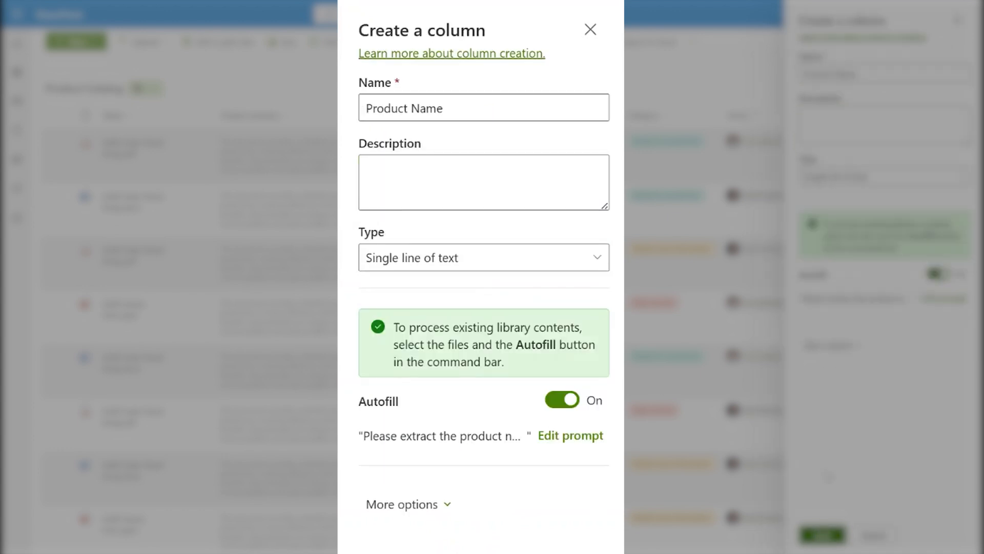
left_click(590, 29)
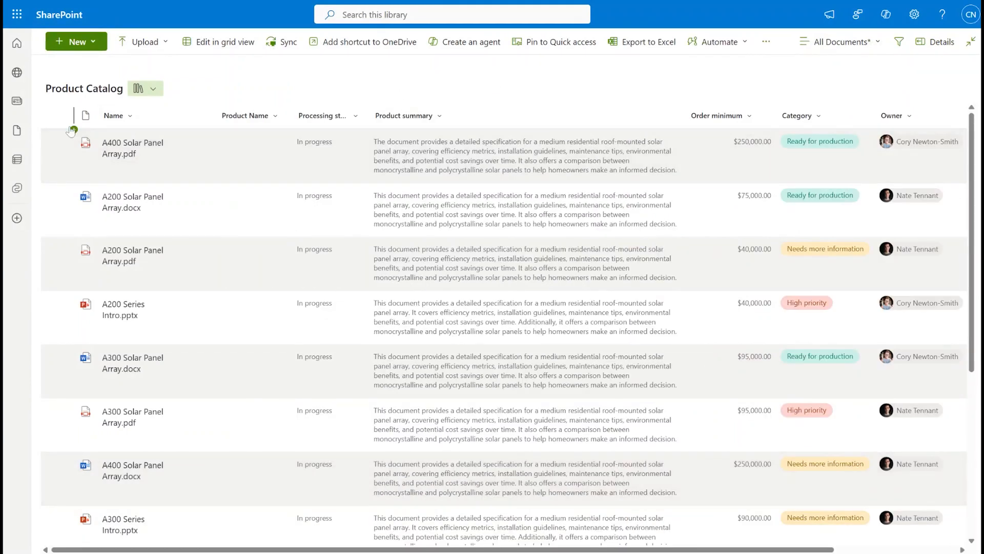
Step: Select all 13 library files, run Autofill on them, and dismiss the processing notification
left_click(63, 115)
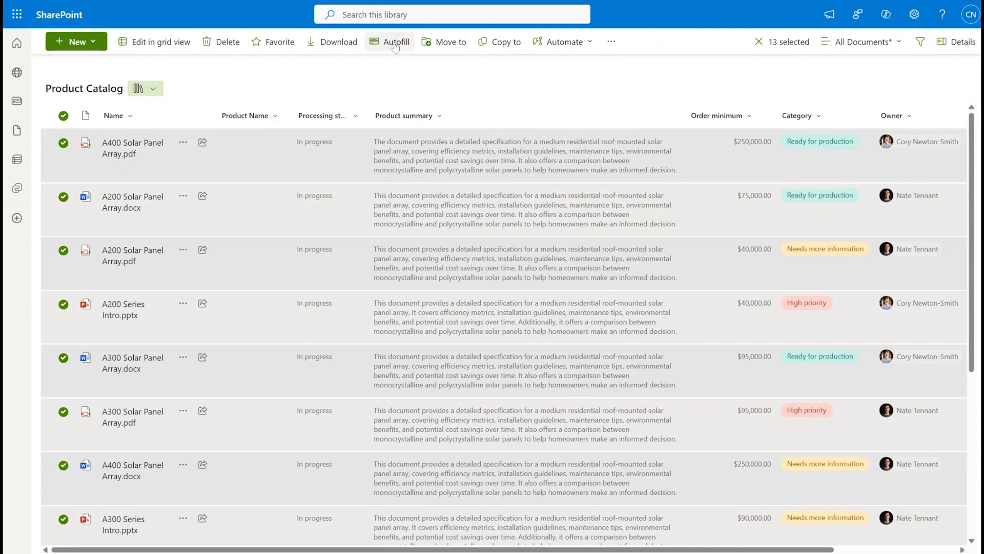
left_click(394, 41)
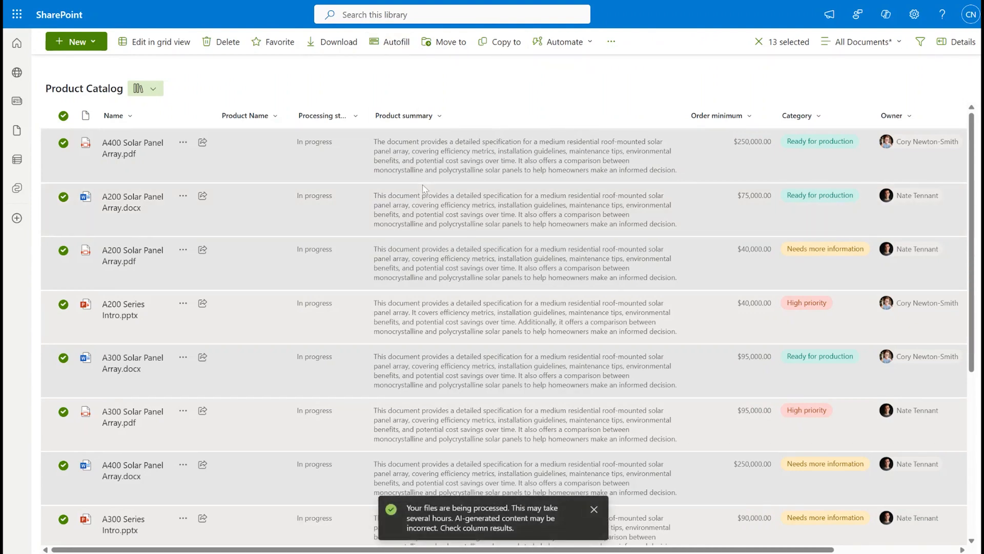
mouse_move(555, 449)
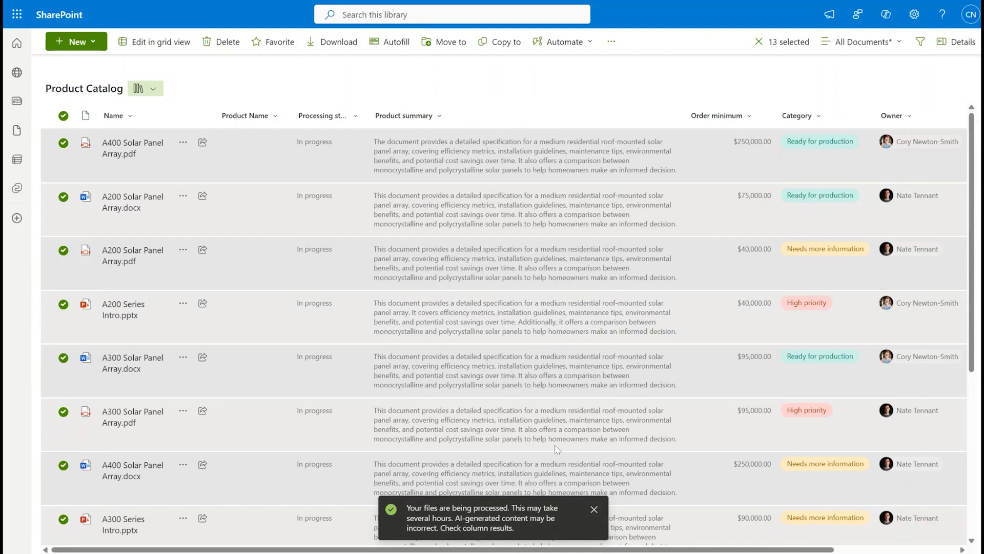
left_click(593, 509)
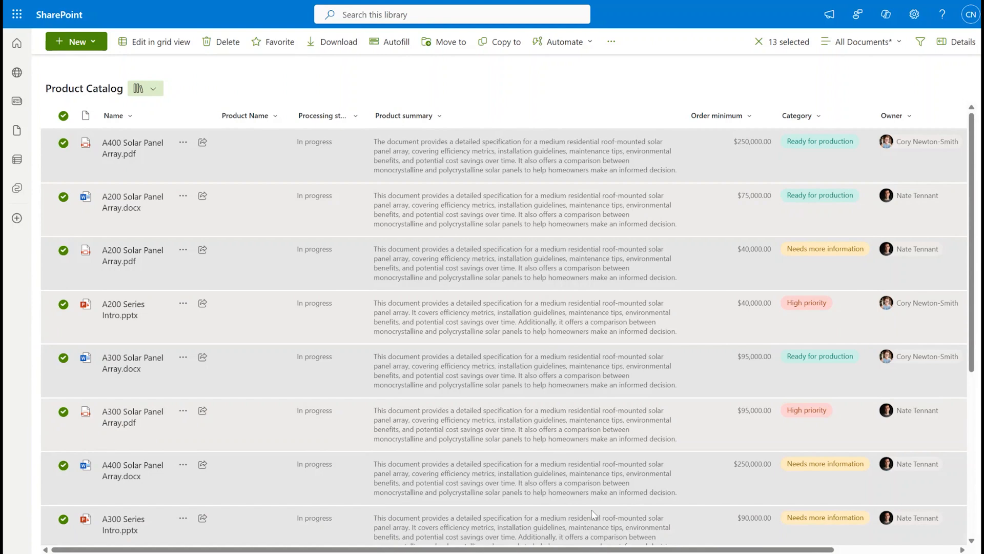
mouse_move(131, 106)
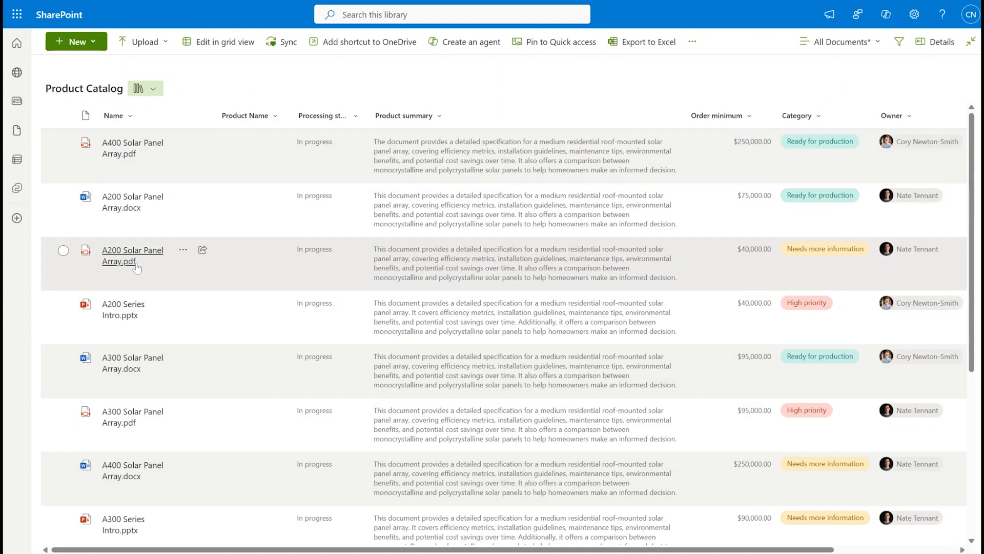
mouse_move(190, 278)
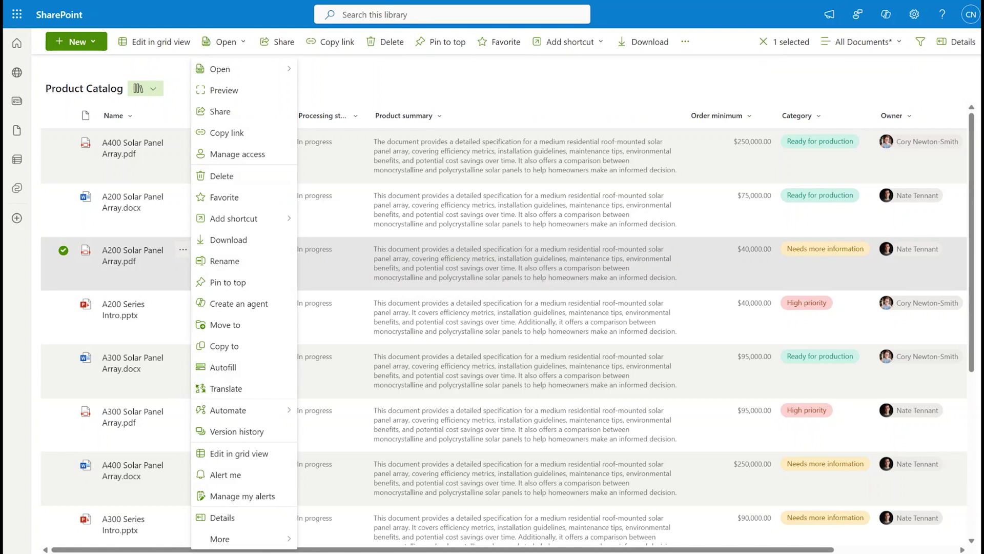
mouse_move(226, 389)
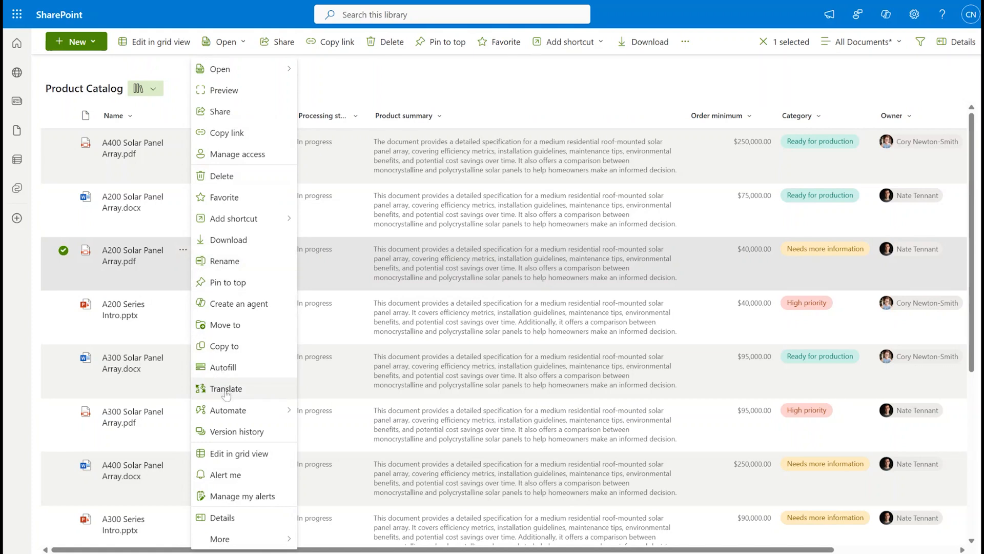
Step: Translate A200 Solar Panel Array.pdf into French only, removing Romanian from the target languages
left_click(225, 387)
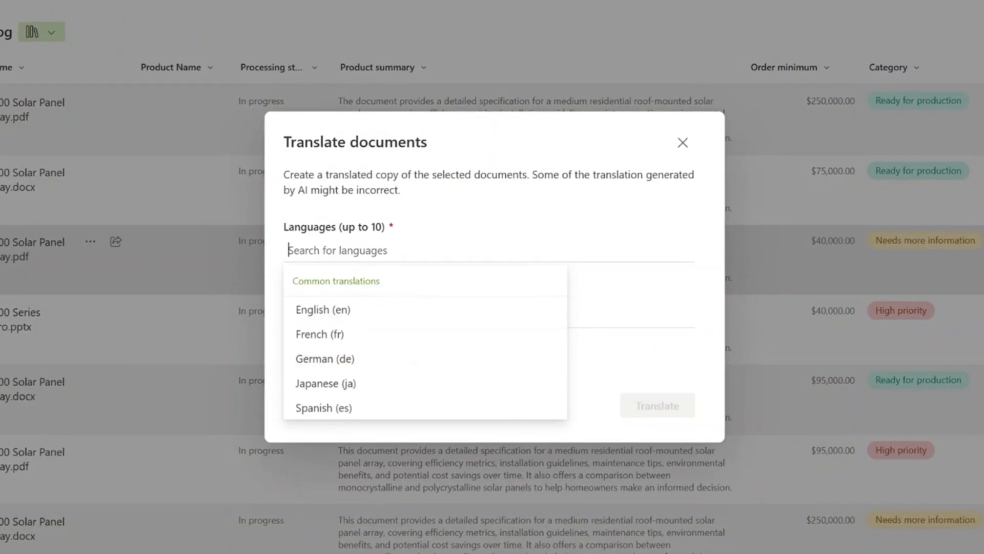
left_click(320, 333)
type("Roman")
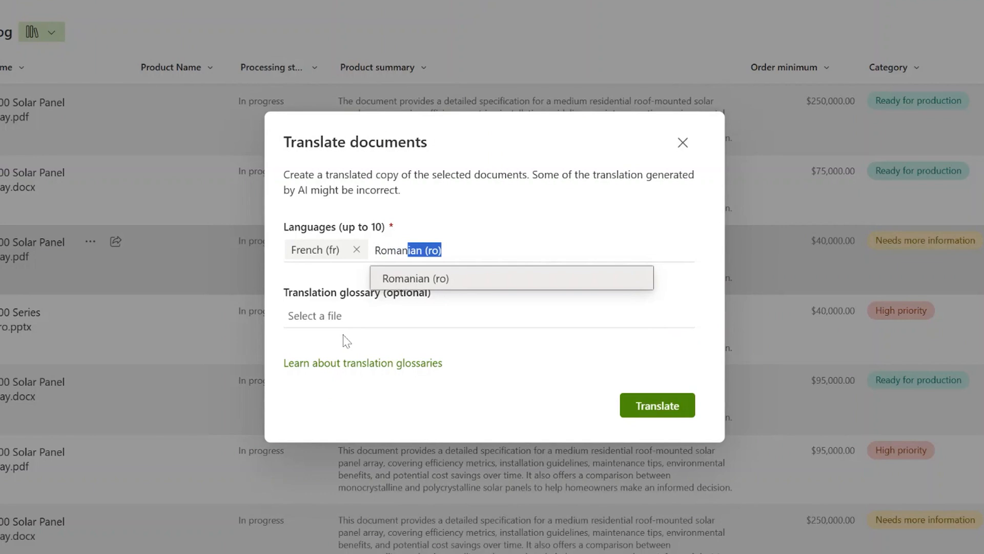
left_click(416, 278)
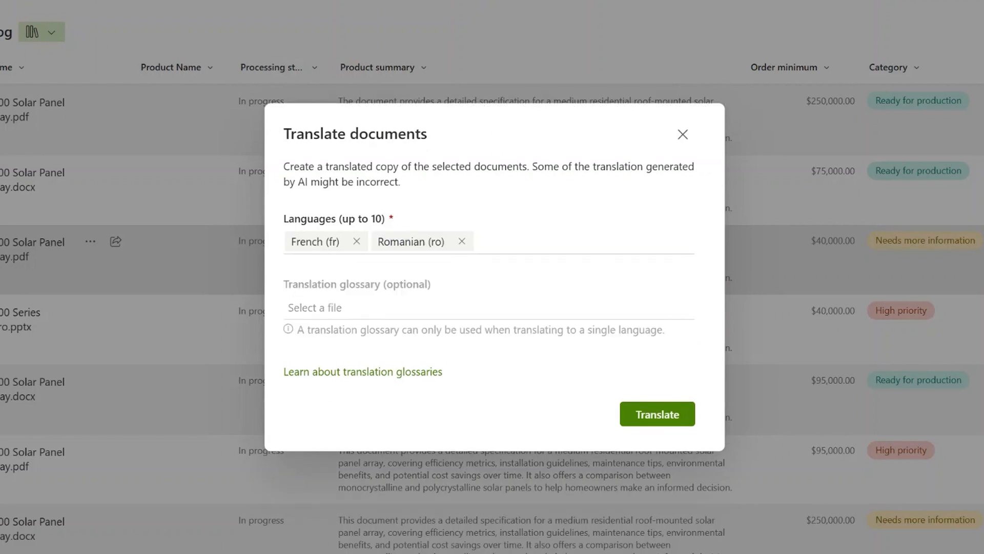
left_click(462, 241)
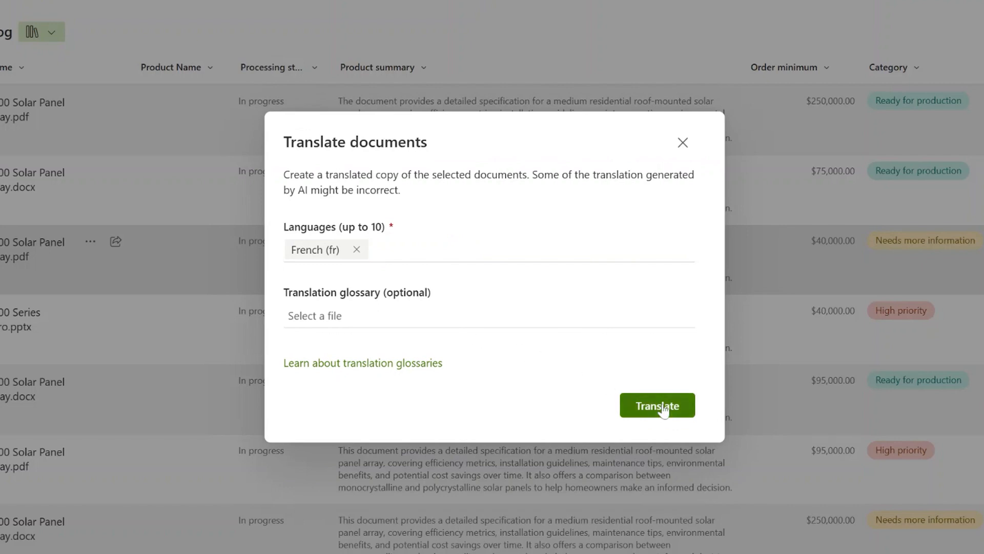
left_click(657, 405)
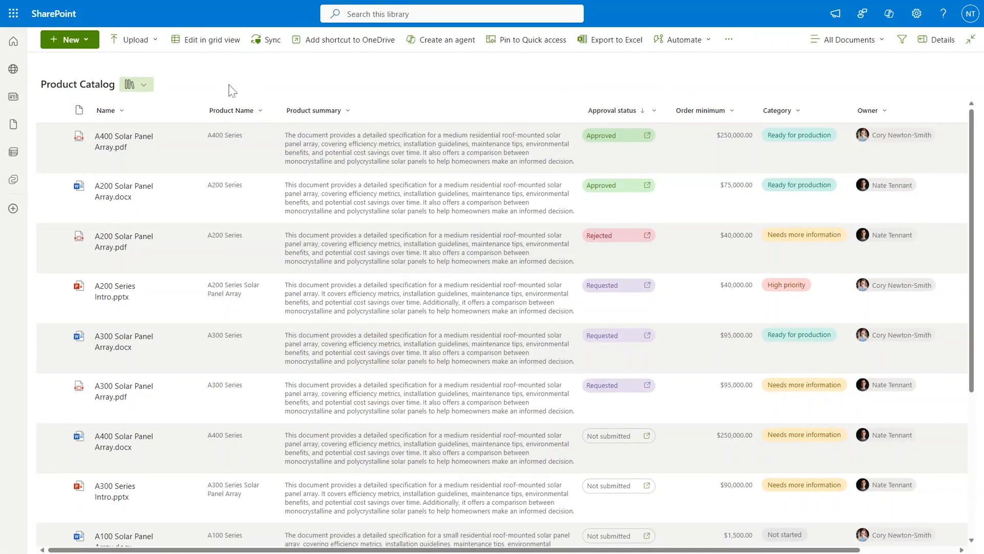
mouse_move(207, 84)
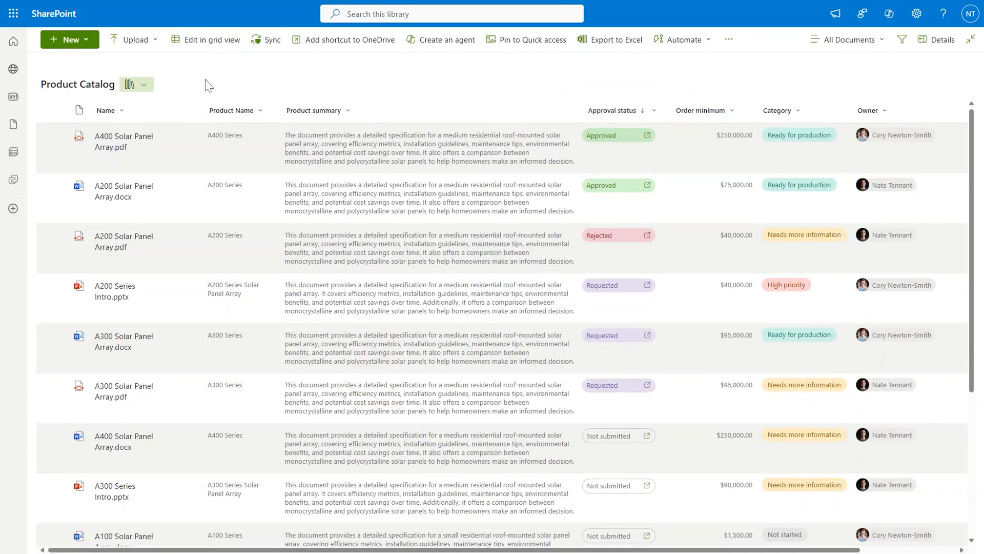
mouse_move(201, 147)
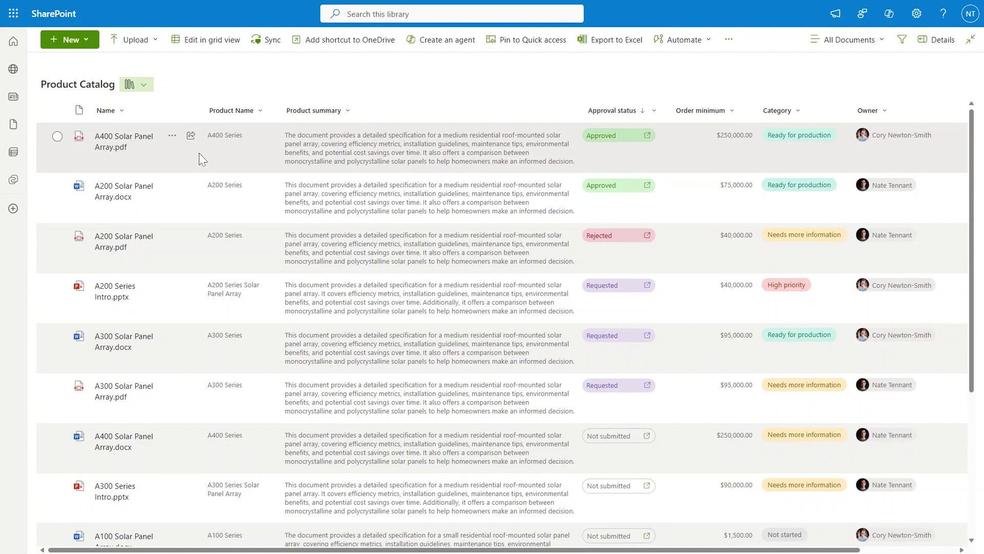
mouse_move(299, 179)
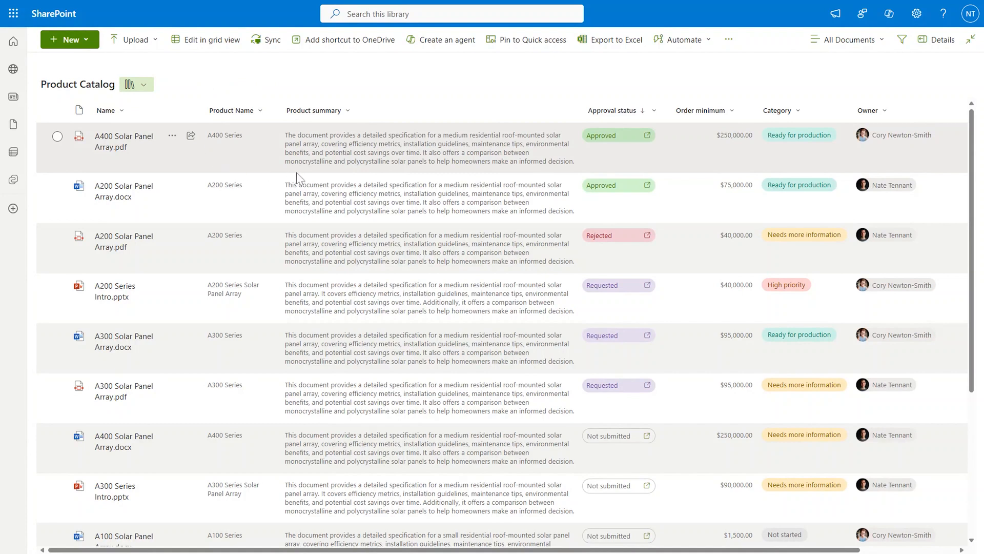
mouse_move(390, 190)
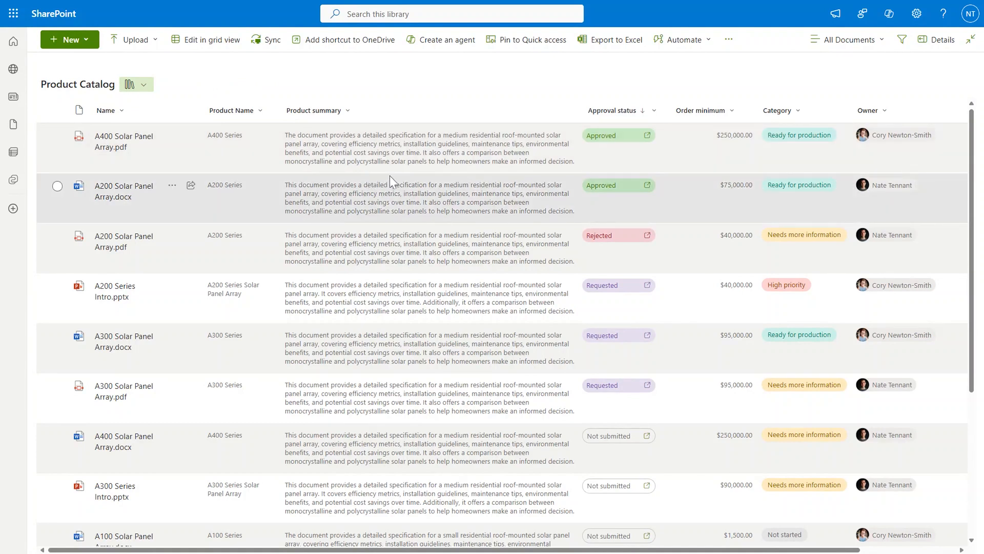
mouse_move(581, 164)
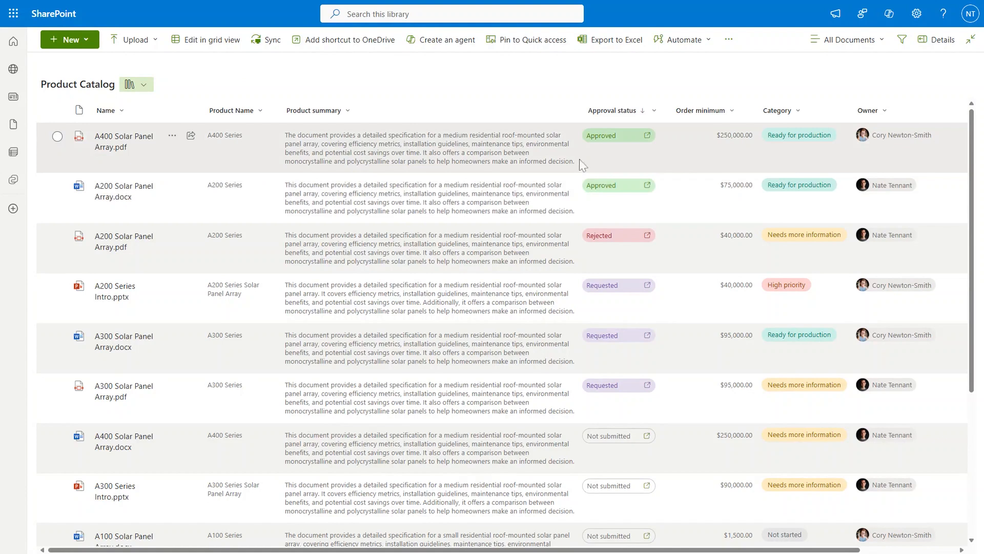
mouse_move(585, 162)
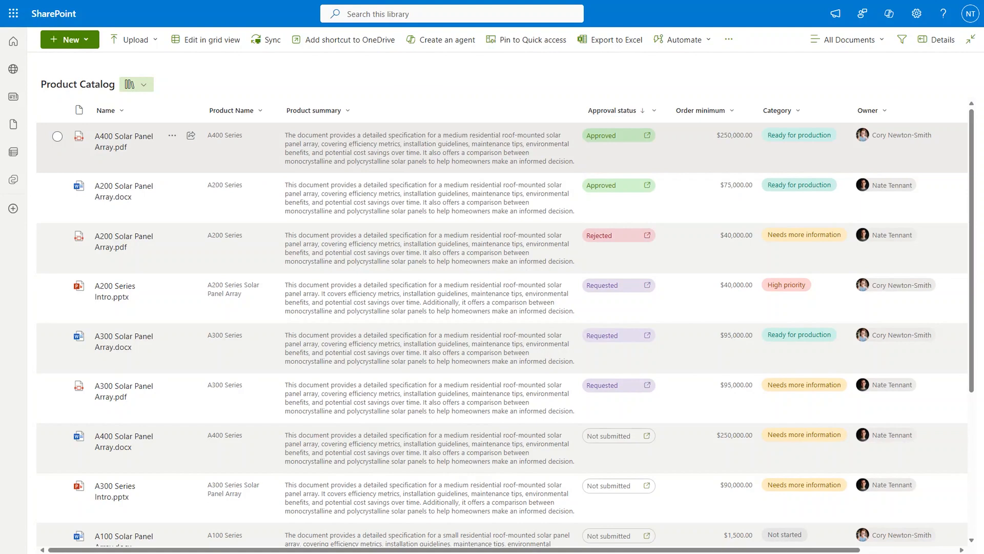
mouse_move(617, 192)
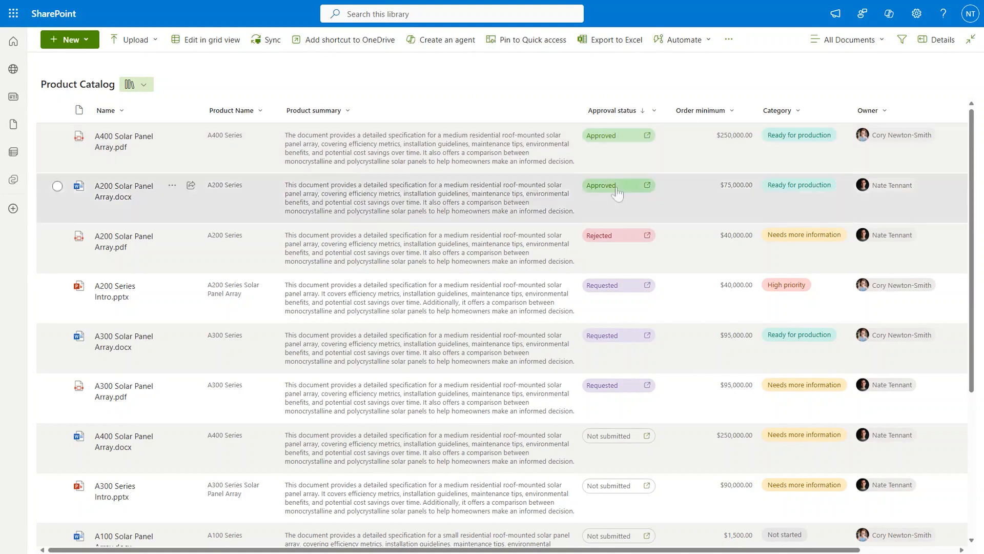
mouse_move(632, 454)
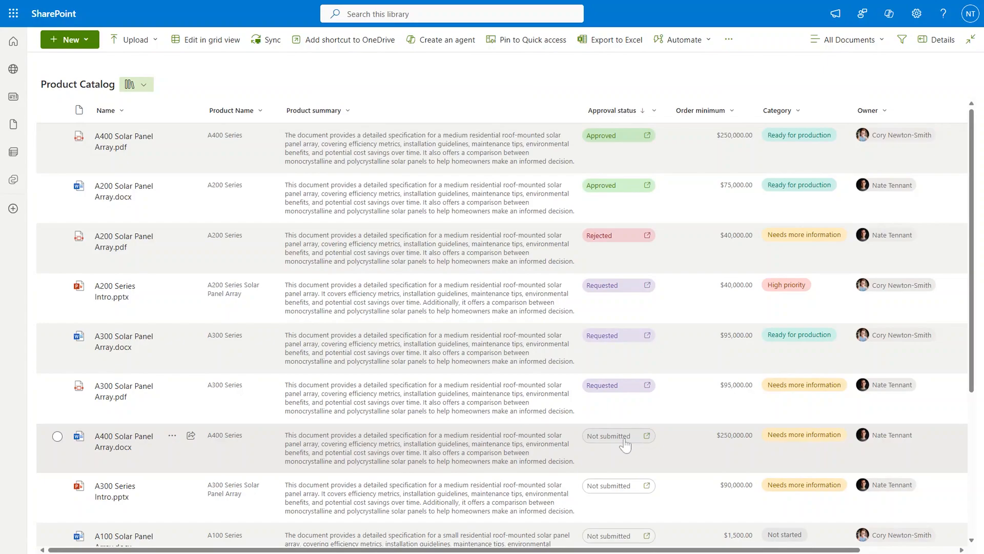
Step: Start an approval request for A400 Solar Panel Array.docx with two approvers, one response sufficient
left_click(618, 436)
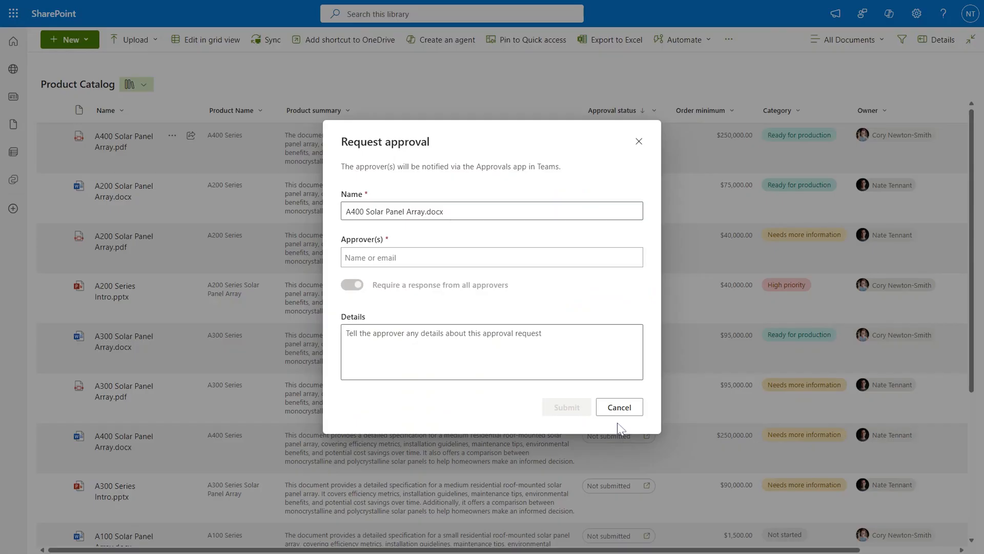
type("cj t")
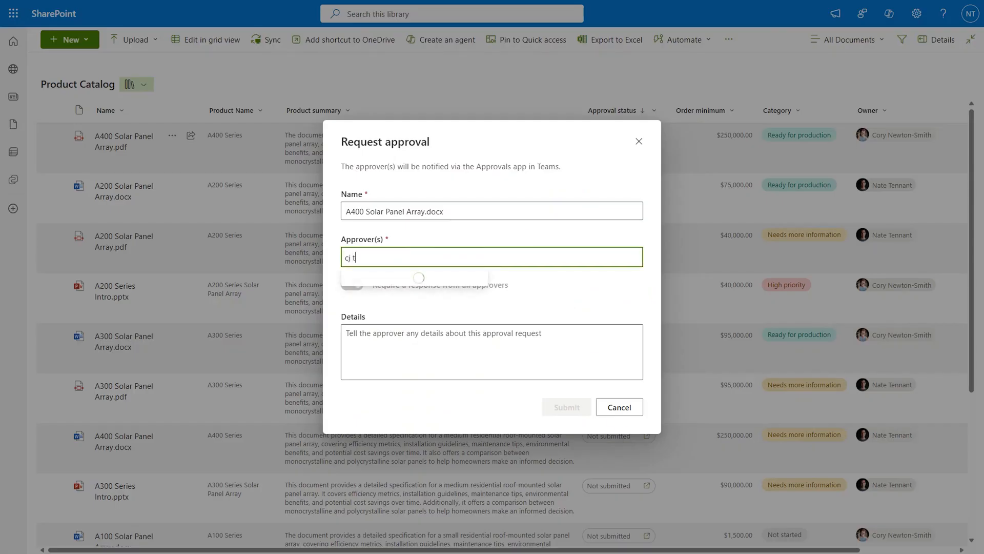
left_click(414, 276)
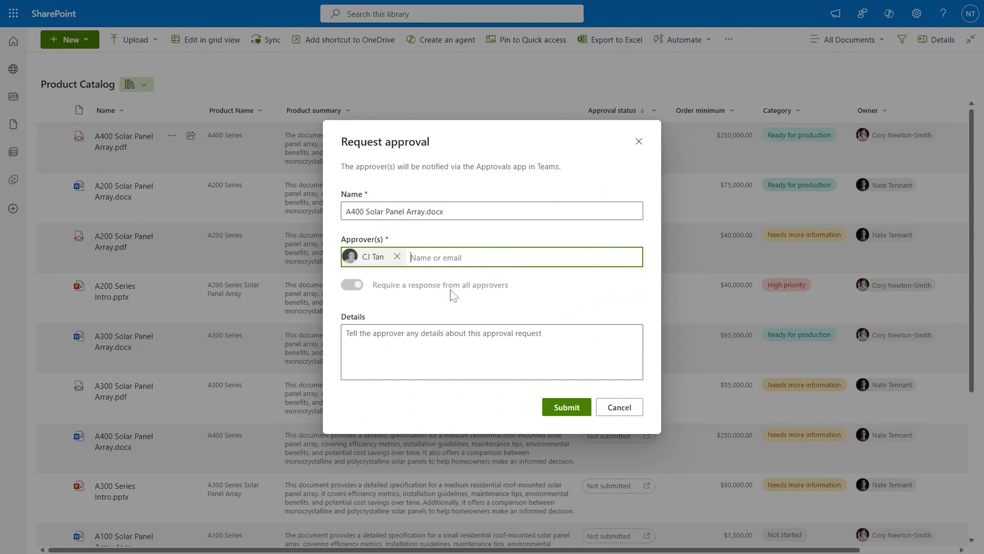
left_click(352, 284)
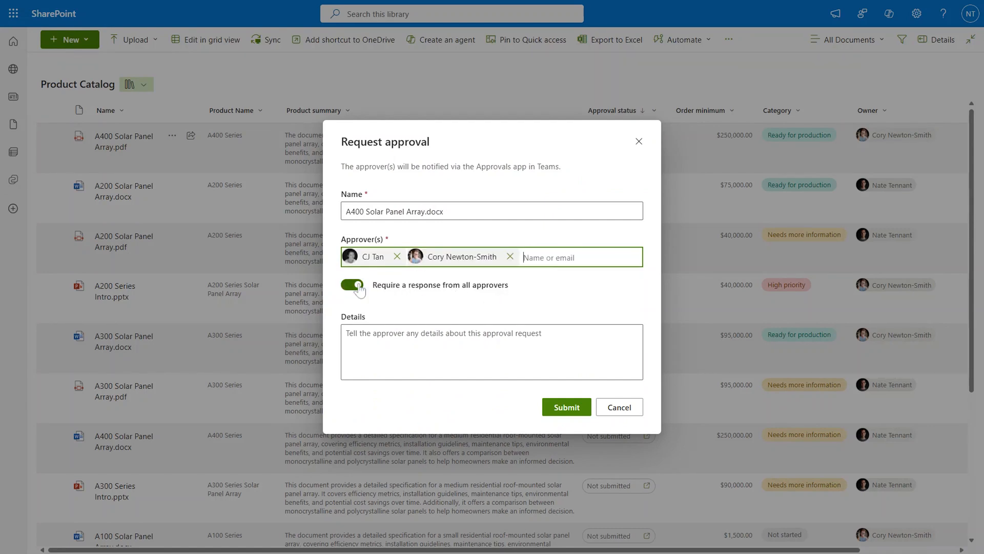
left_click(352, 283)
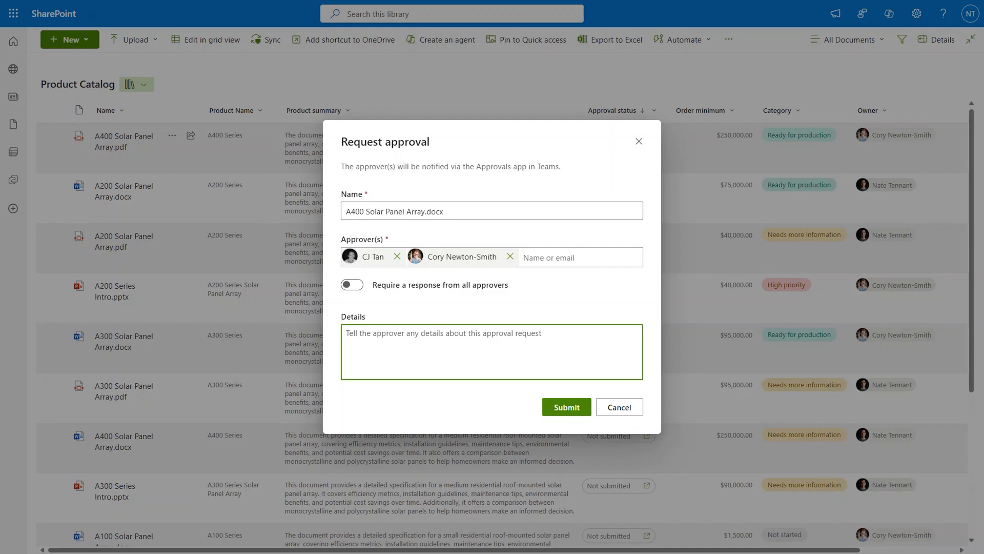
Step: Add the note 'please approve!' and submit the approval request
type("please ap")
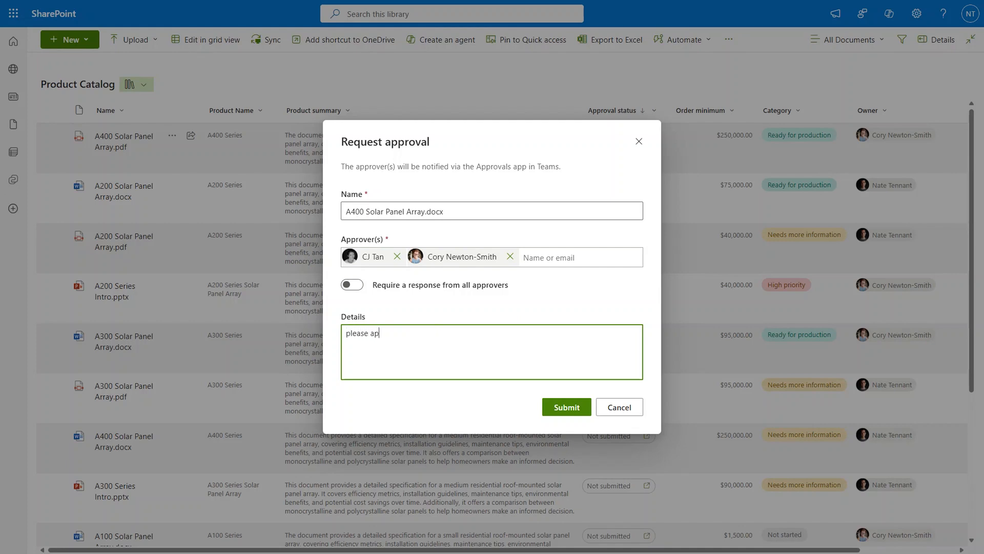
type("prove!")
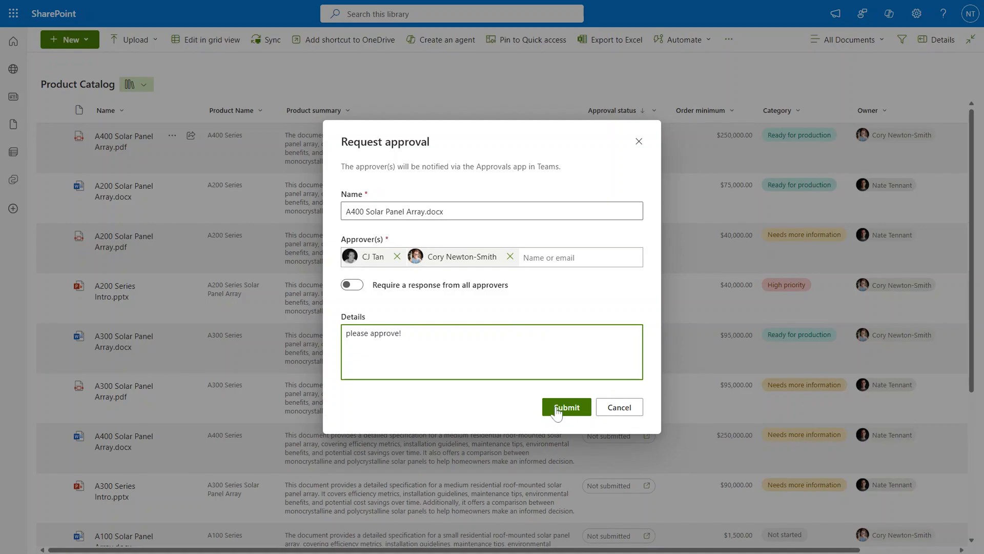
left_click(566, 407)
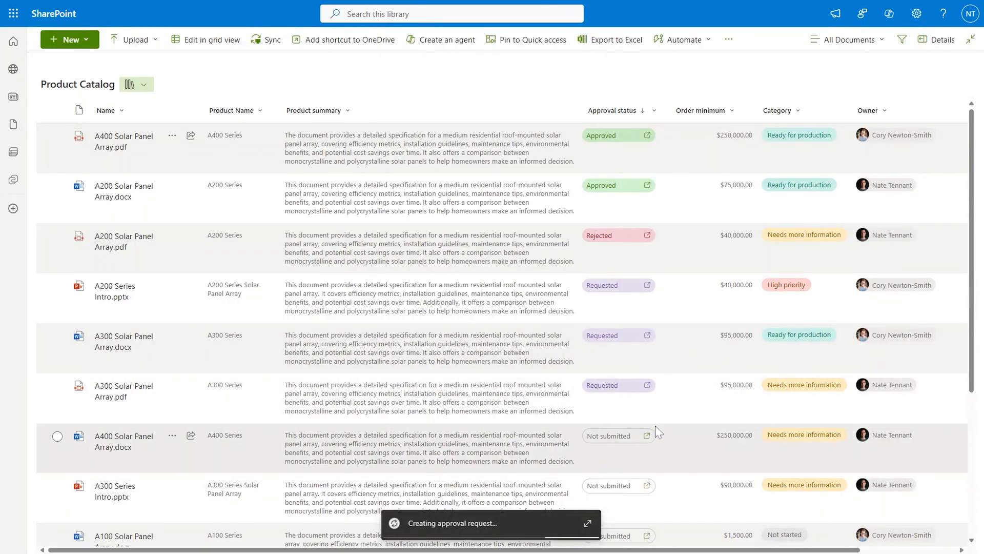
mouse_move(701, 477)
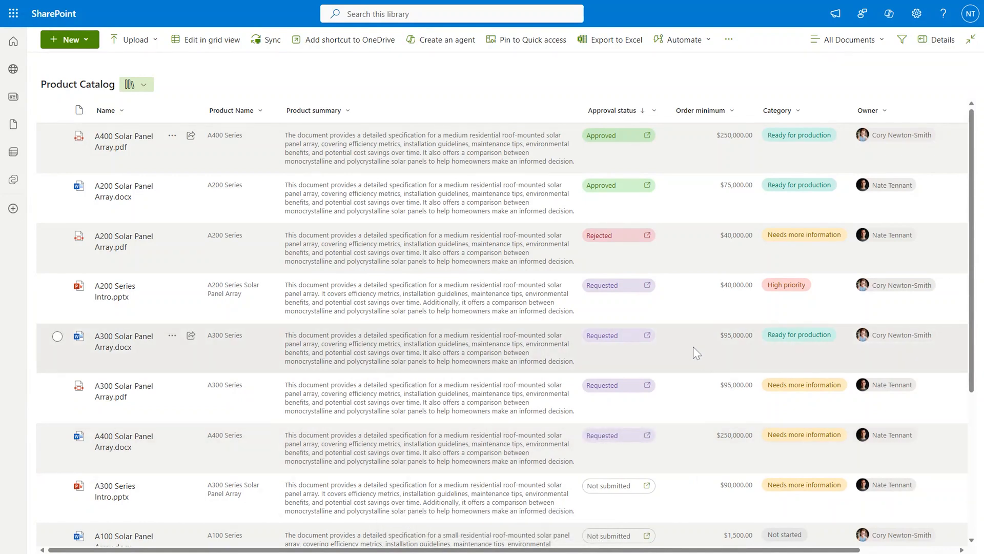
mouse_move(629, 346)
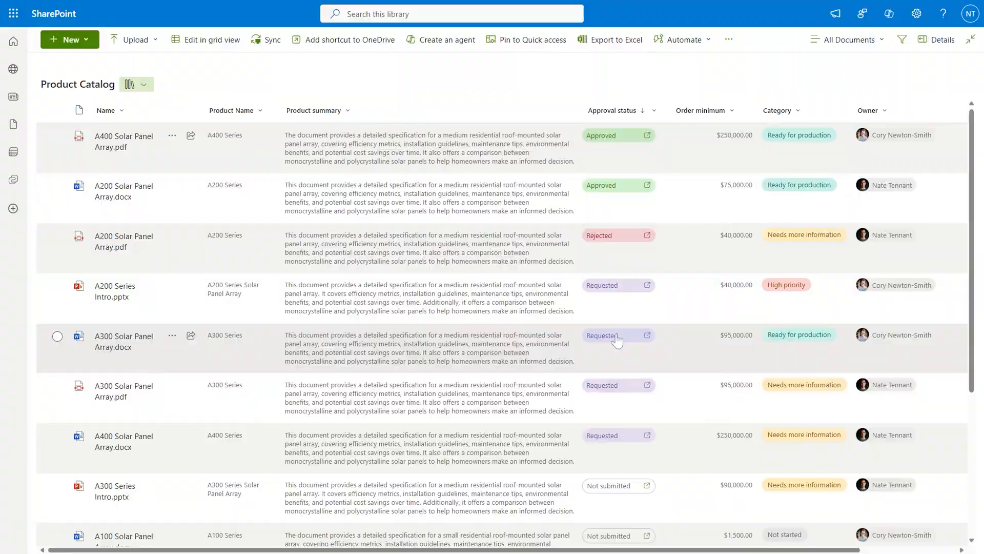
Step: View the A300 Solar Panel Array.docx approval request details, then close them
left_click(601, 334)
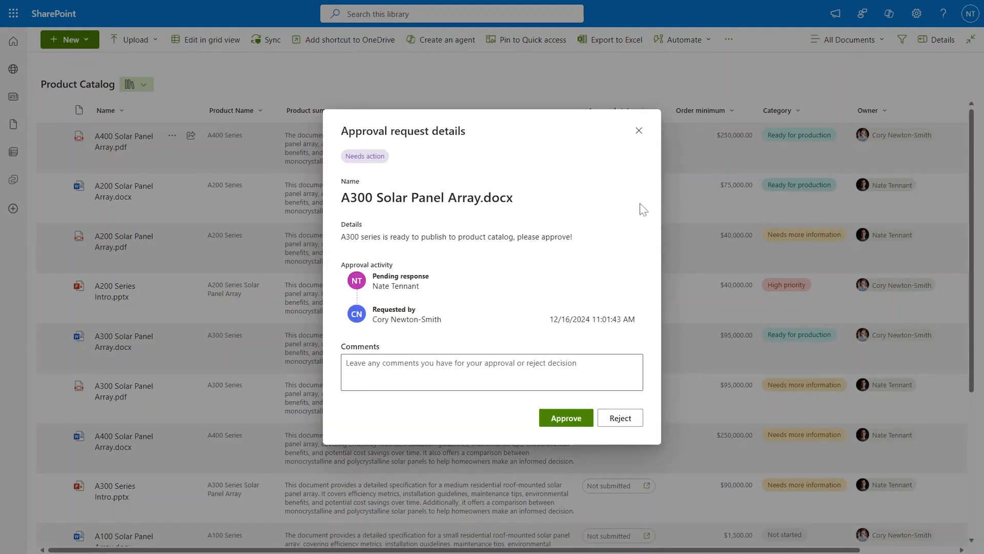
mouse_move(524, 263)
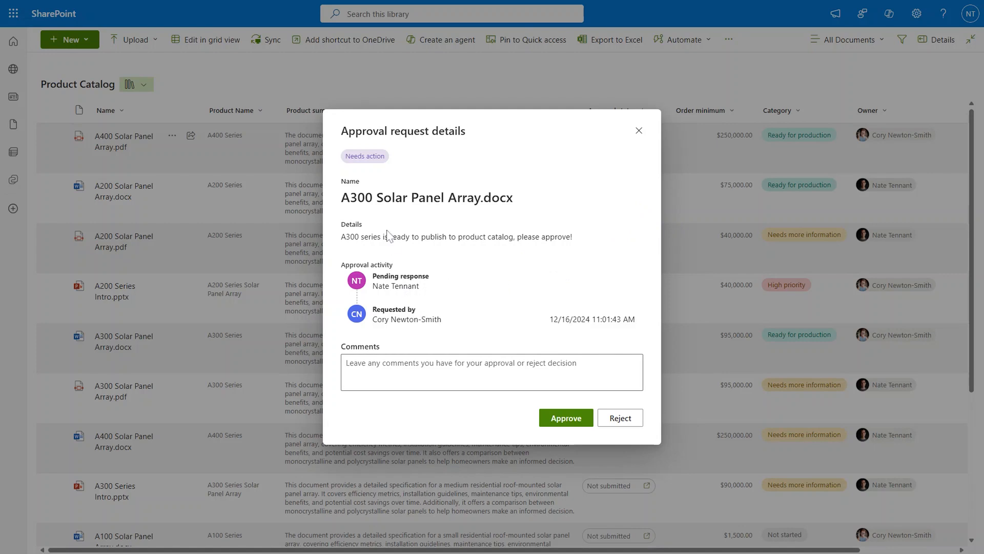
mouse_move(497, 361)
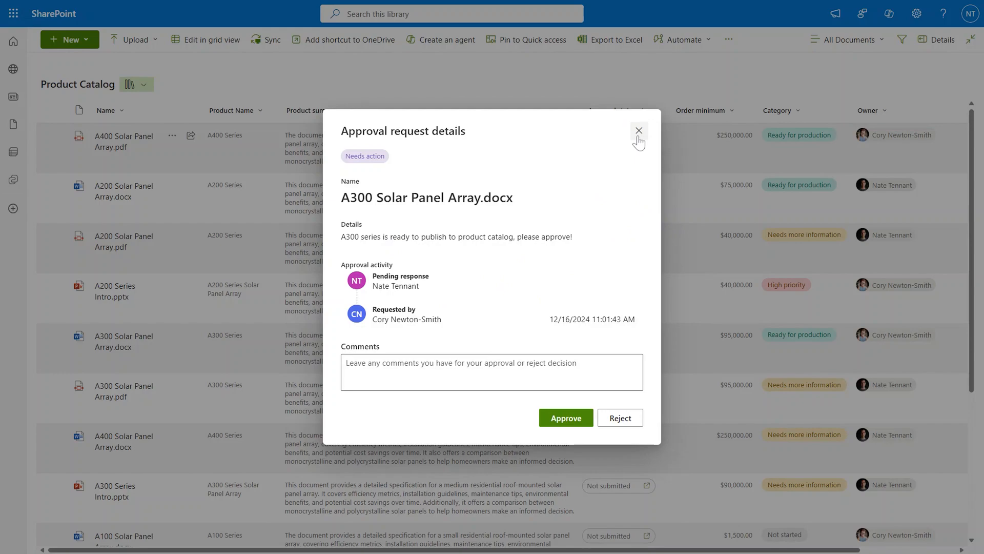
left_click(639, 130)
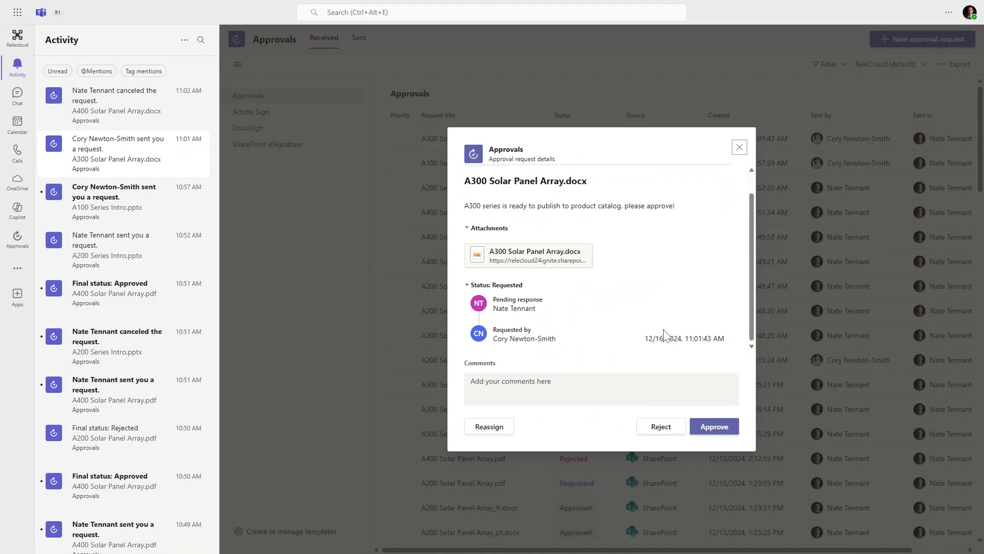
mouse_move(535, 268)
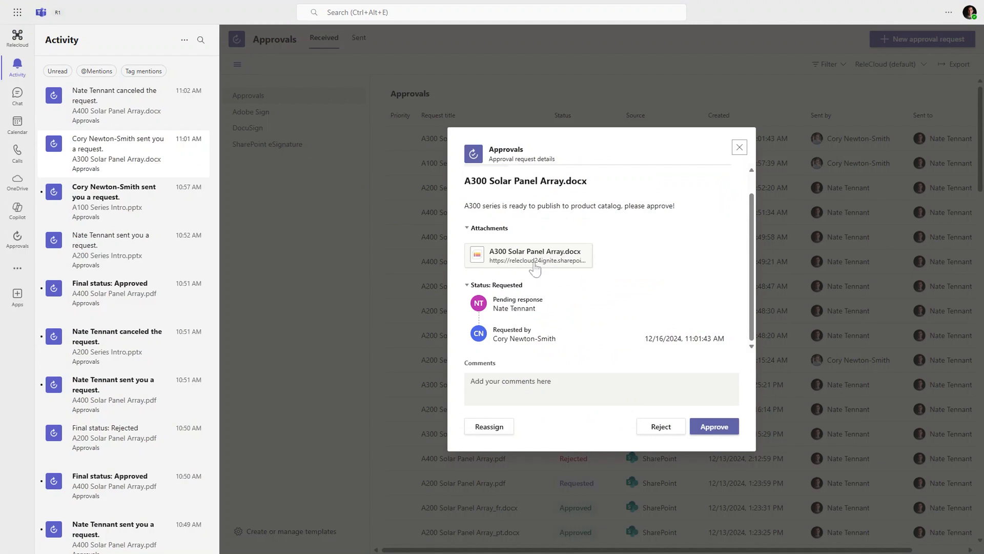
mouse_move(549, 353)
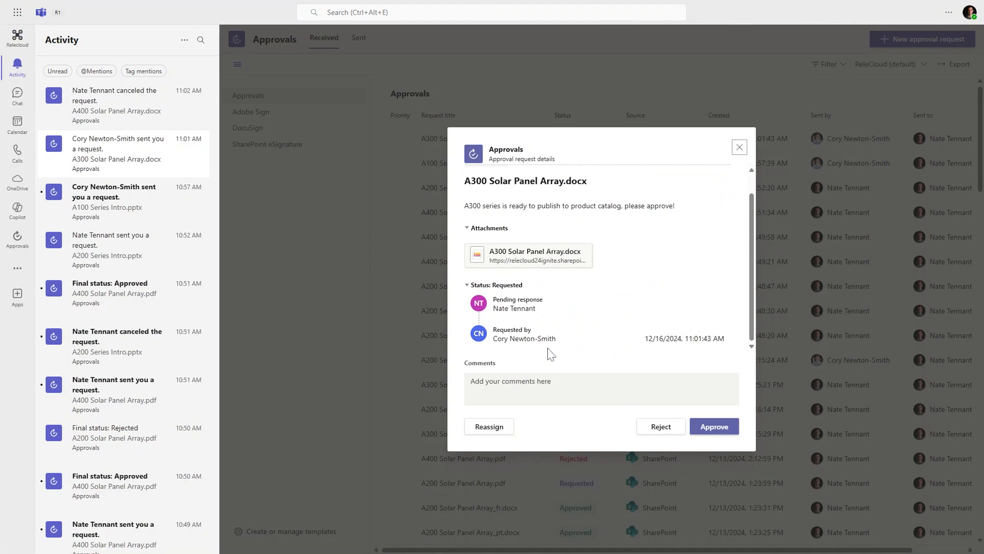
mouse_move(585, 355)
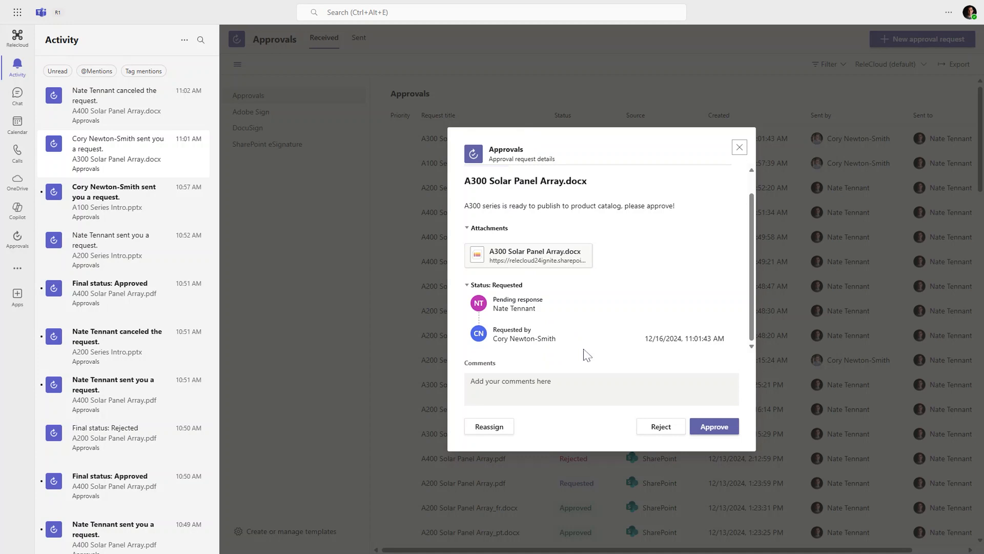
Step: Approve the A300 Solar Panel Array.docx request with the comment 'Looks good'
left_click(600, 387)
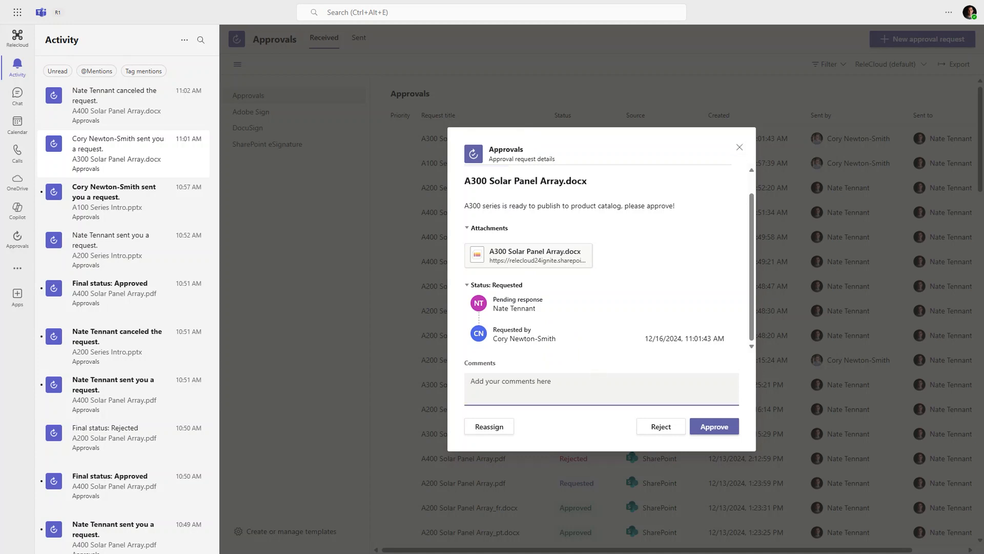
type("Looks good")
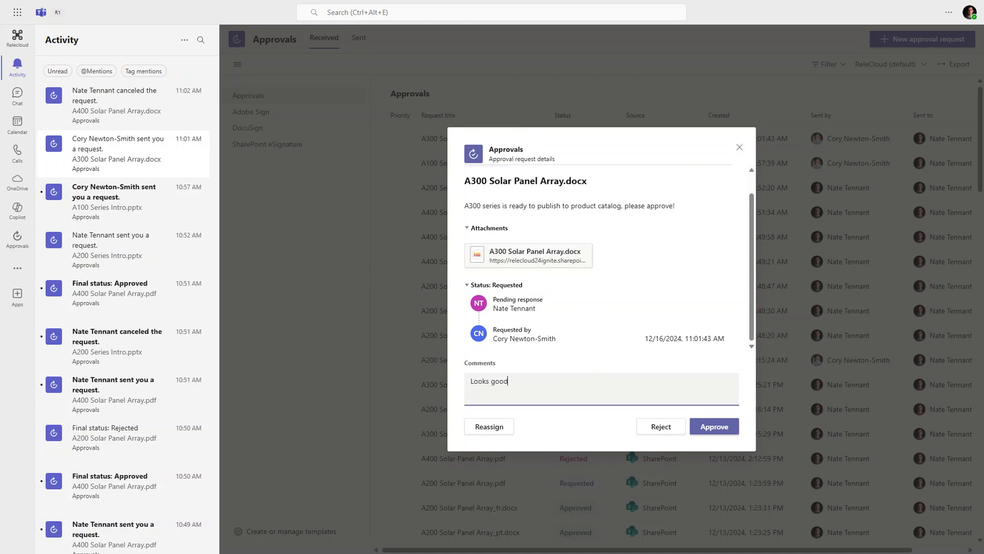
left_click(713, 426)
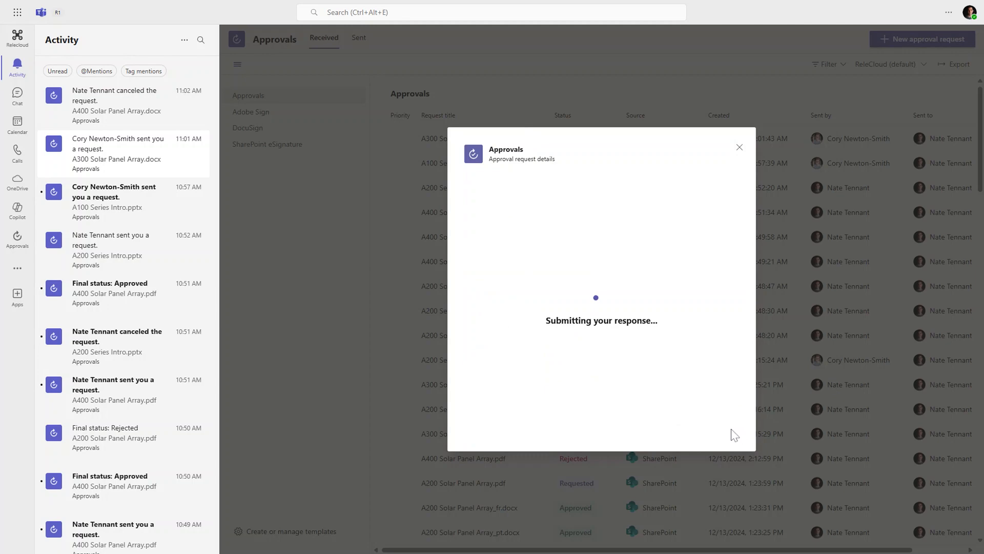
mouse_move(780, 91)
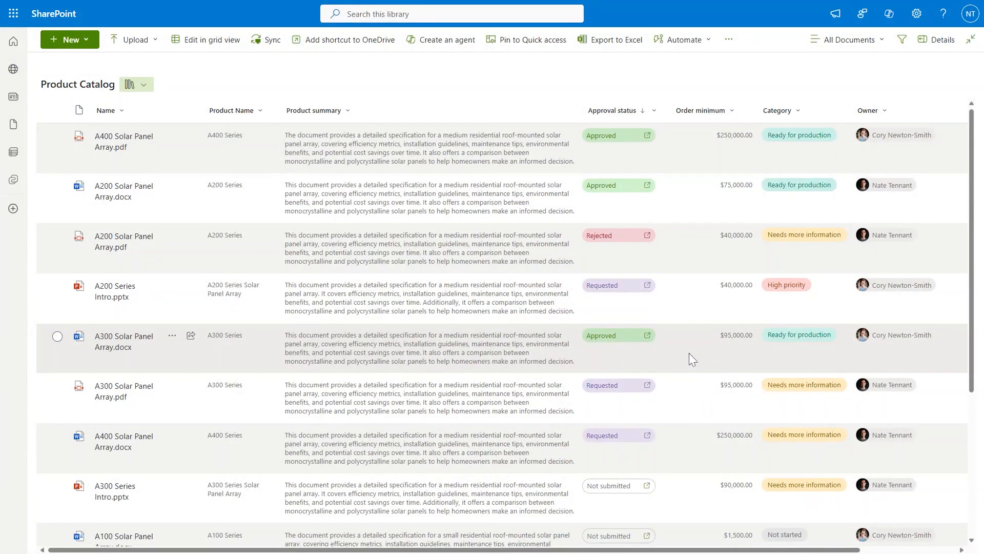
left_click(617, 334)
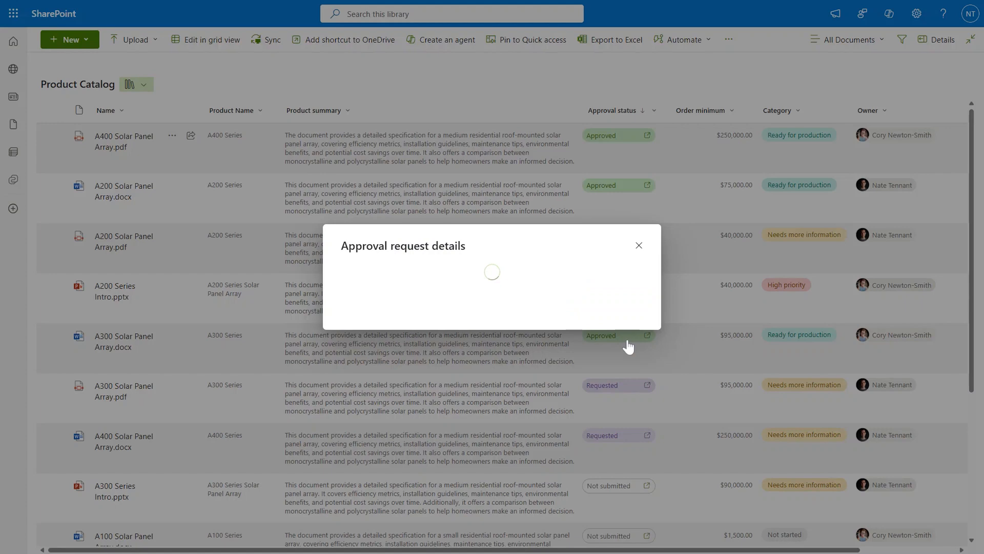
mouse_move(617, 306)
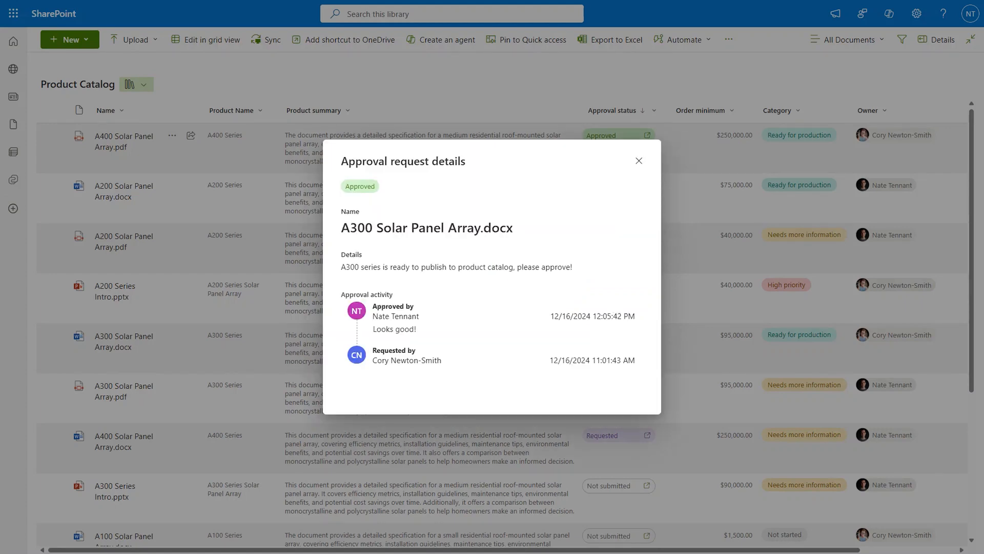
mouse_move(421, 334)
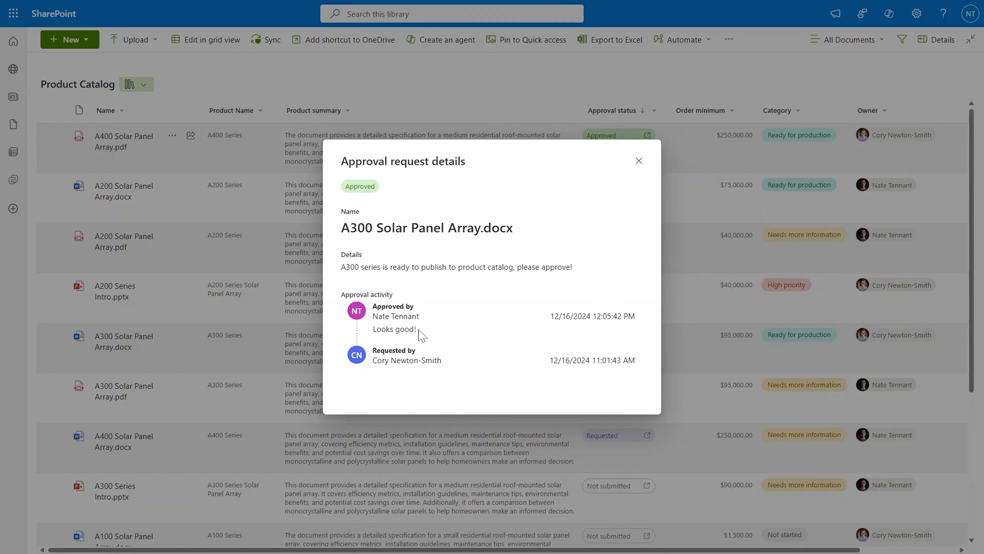
left_click(639, 160)
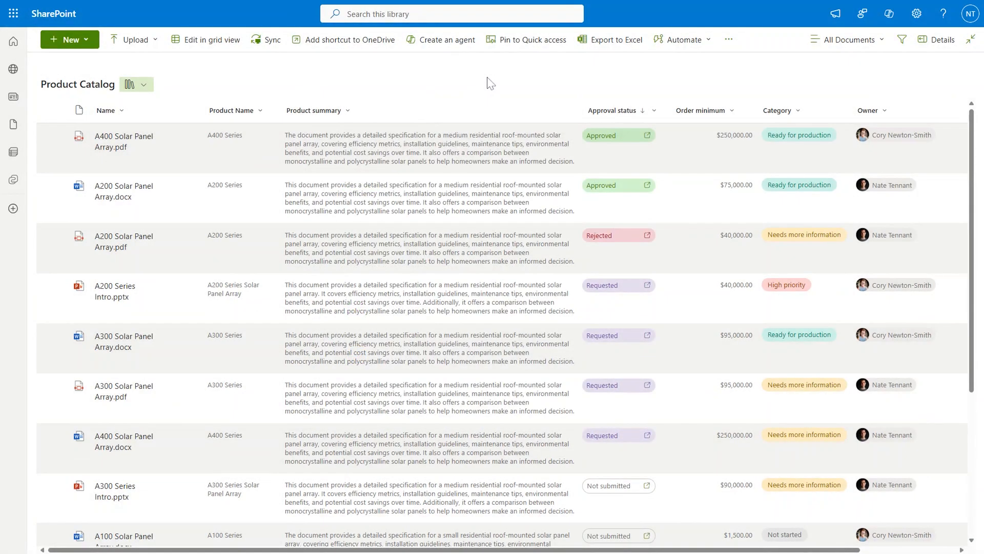
mouse_move(502, 89)
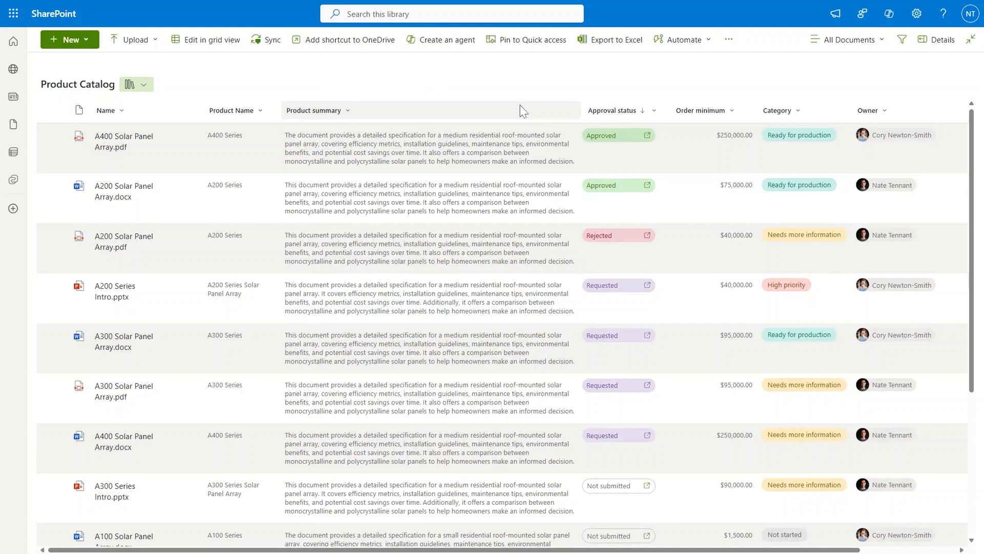
mouse_move(479, 88)
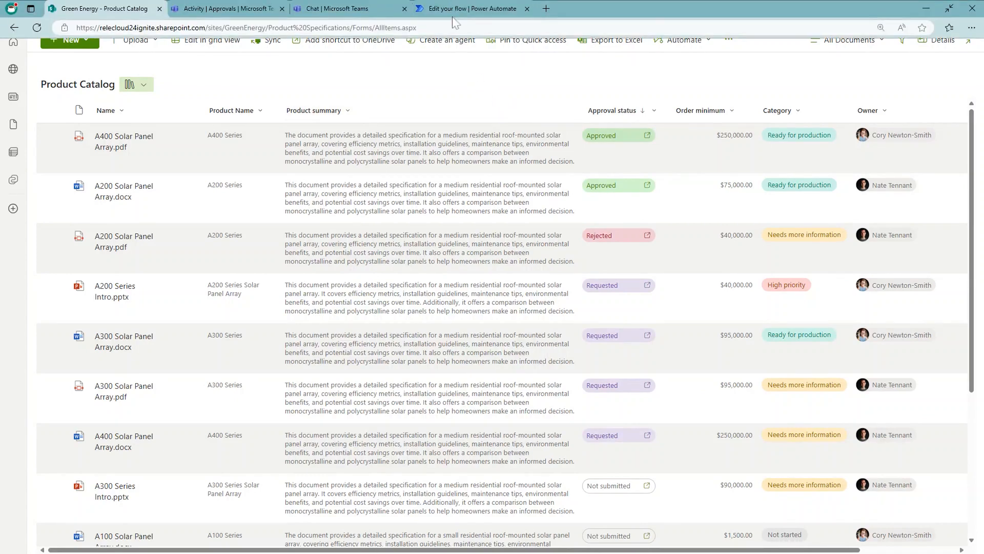
Step: Show the A300 high-priority Workflows card in Teams, then switch to the card-posting flow
left_click(348, 8)
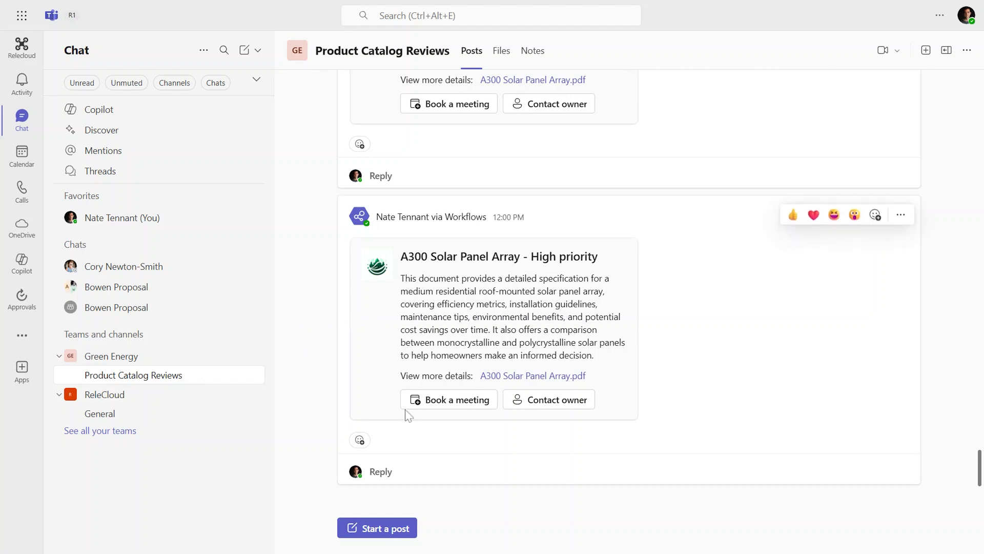
mouse_move(411, 480)
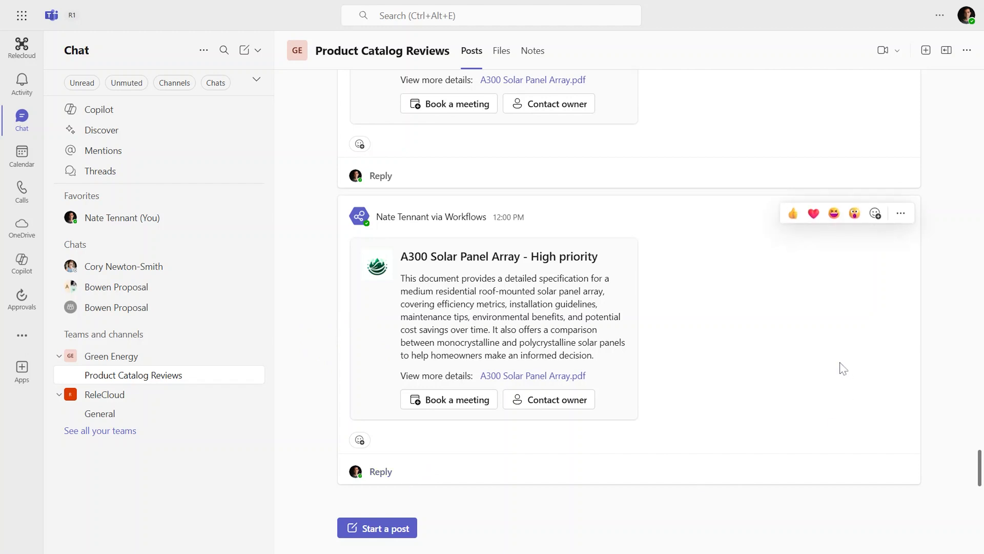
mouse_move(655, 373)
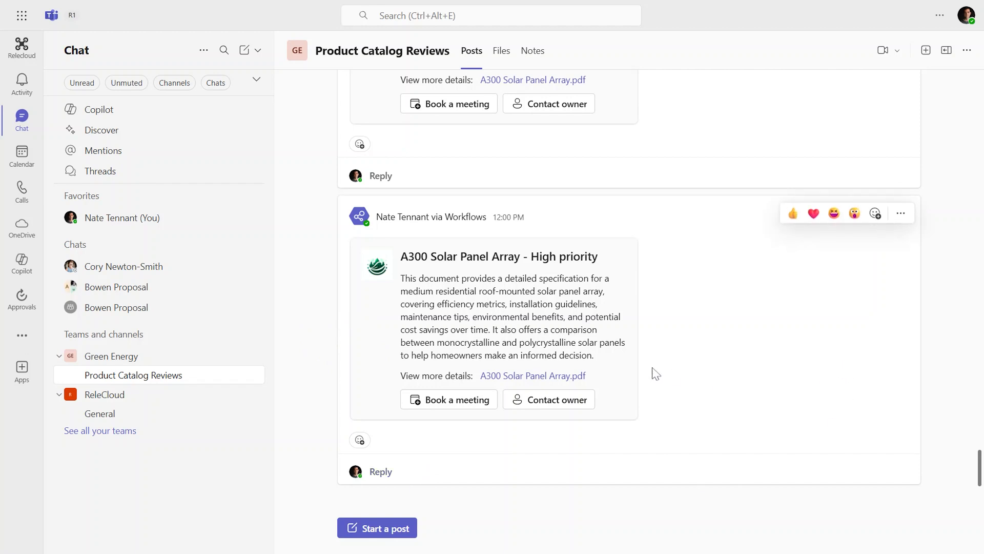
mouse_move(644, 370)
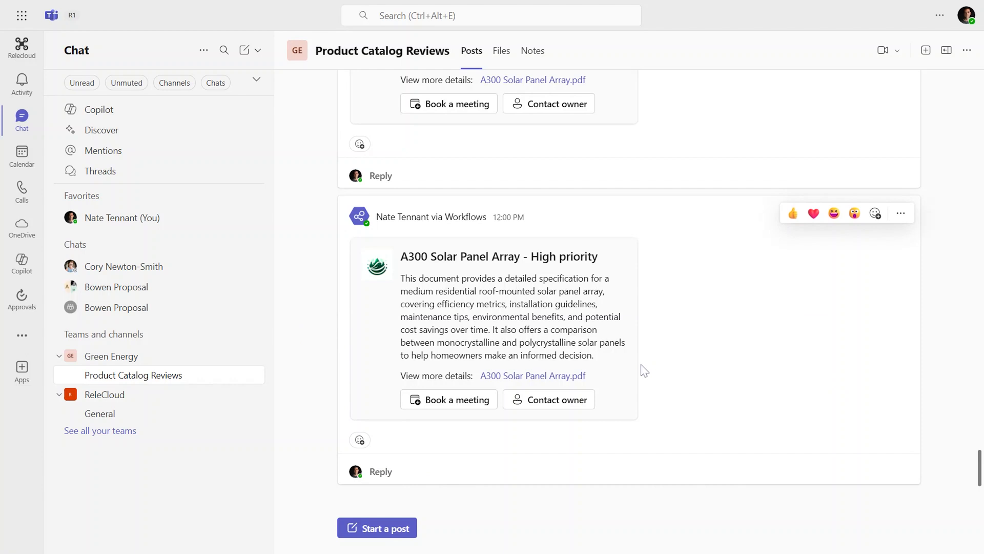
mouse_move(612, 384)
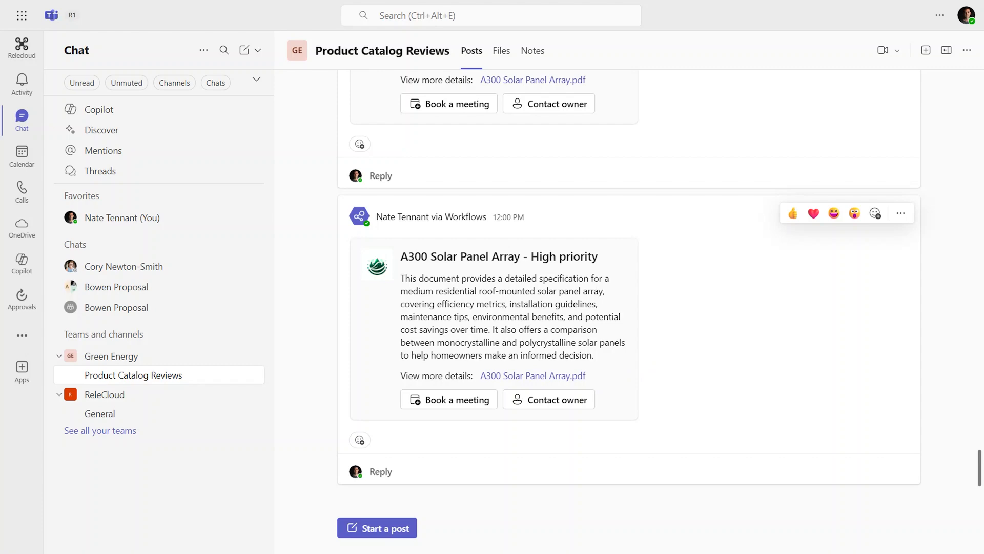
left_click(381, 471)
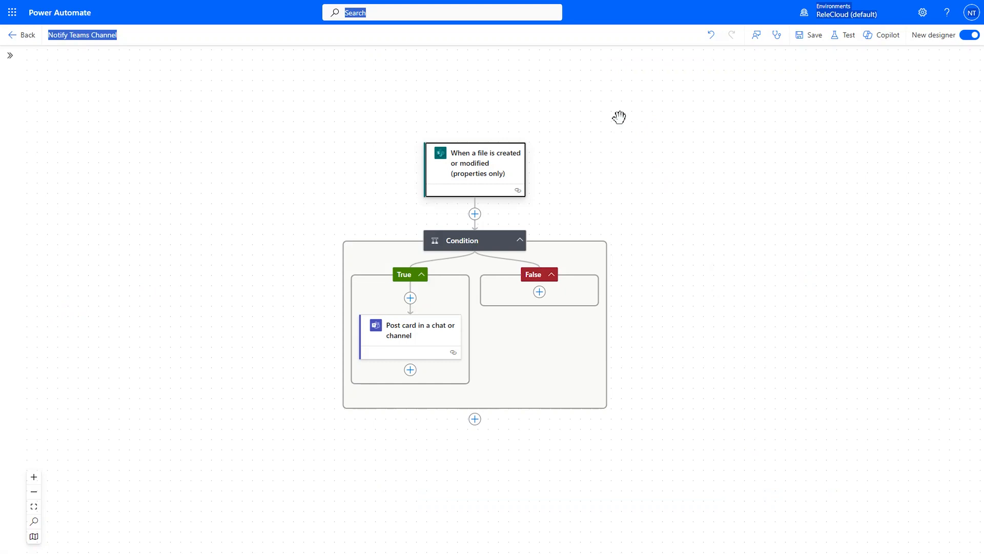
mouse_move(611, 143)
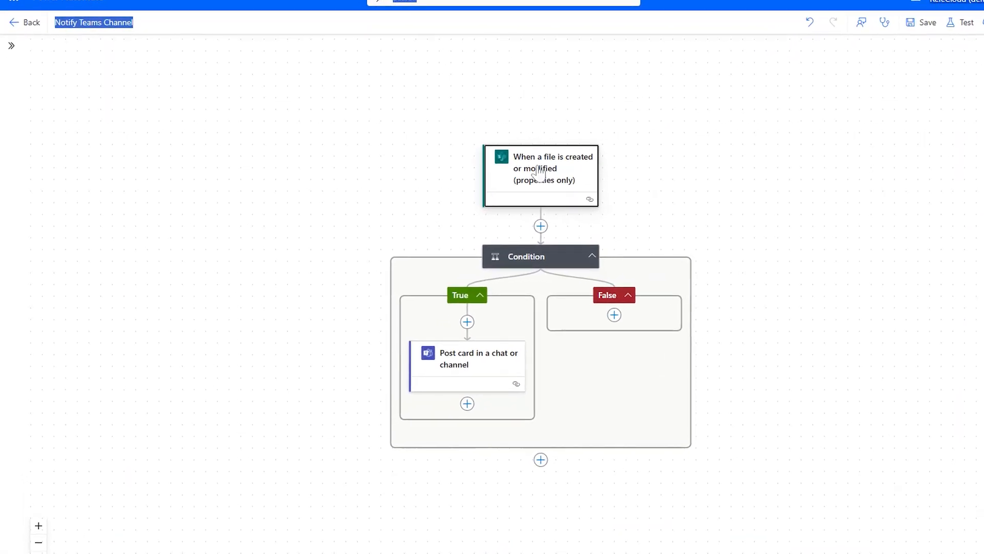
Step: Inspect the flow's trigger, High priority condition, and Post card step's Adaptive Card JSON
left_click(541, 168)
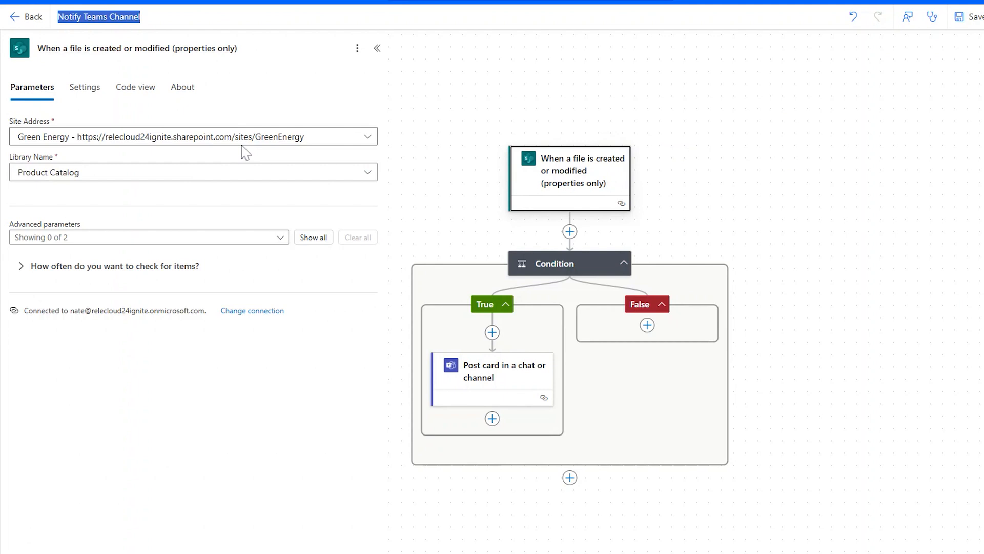
mouse_move(239, 173)
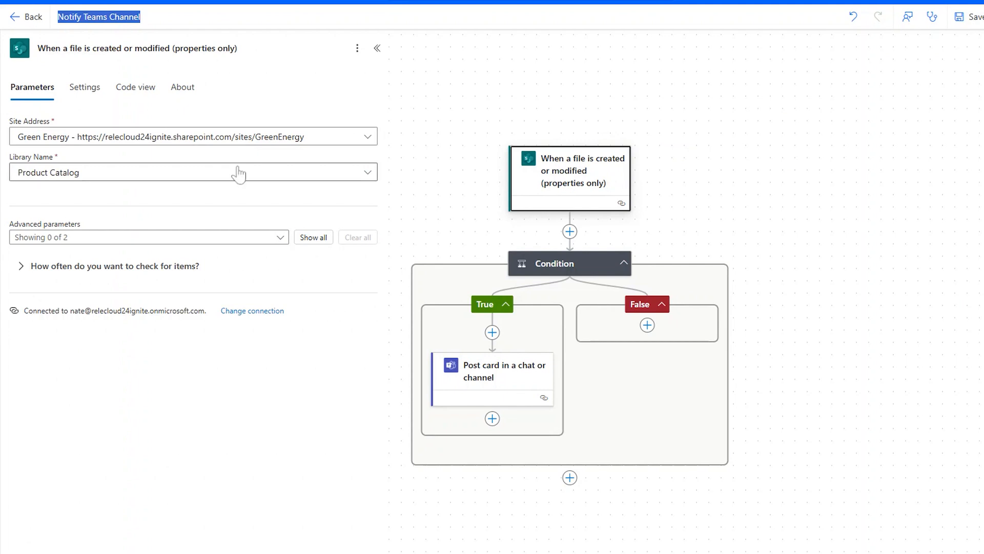
left_click(569, 263)
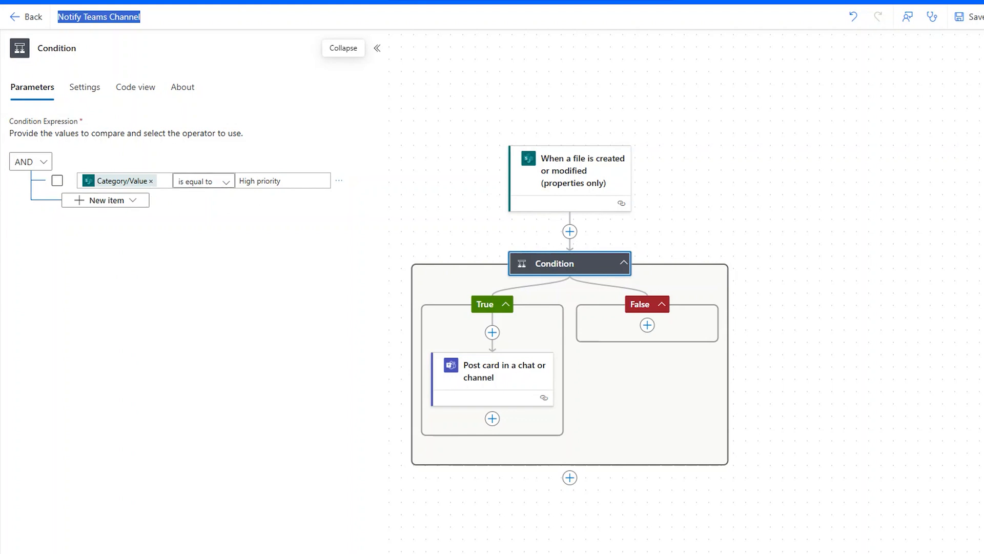
left_click(492, 373)
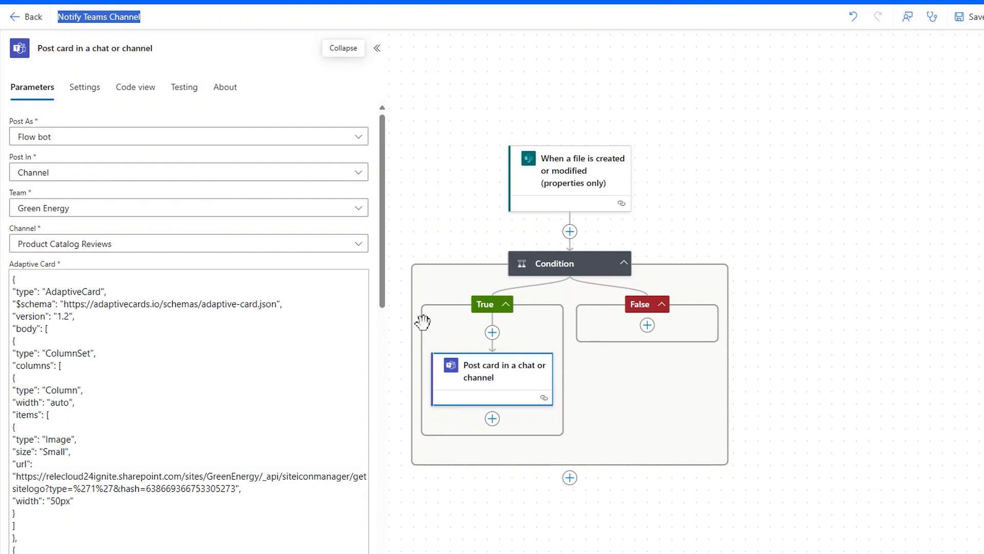
scroll("down", 3)
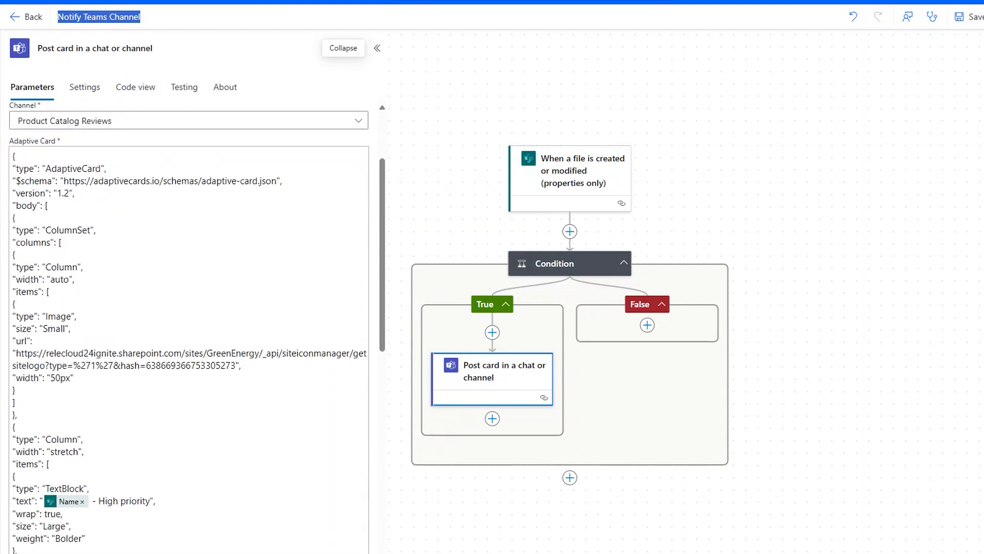
scroll("down", 3)
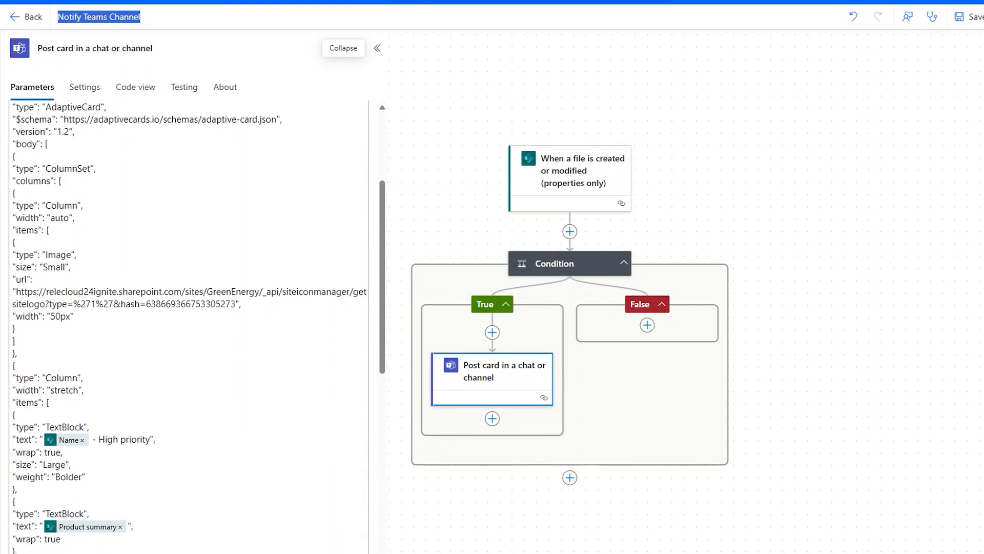
scroll("down", 3)
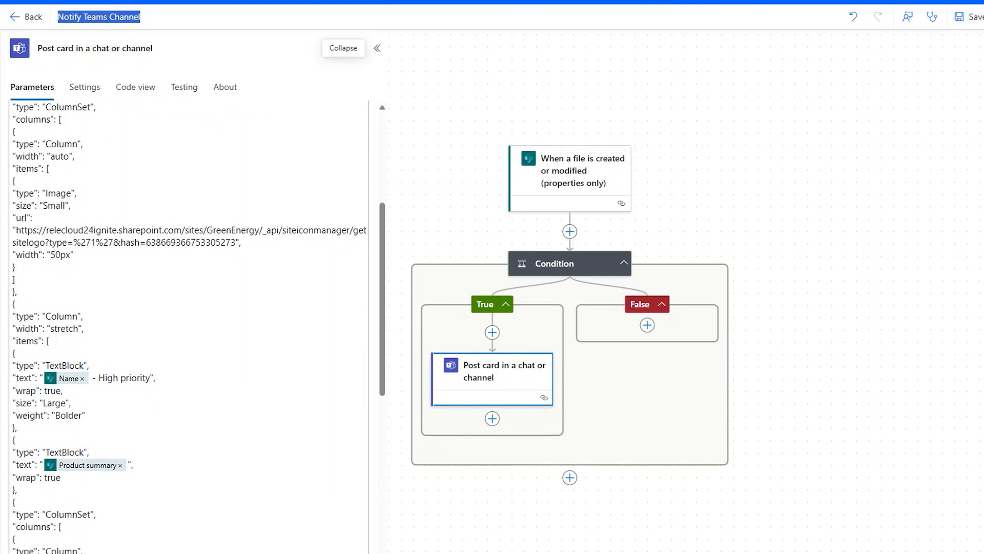
mouse_move(811, 462)
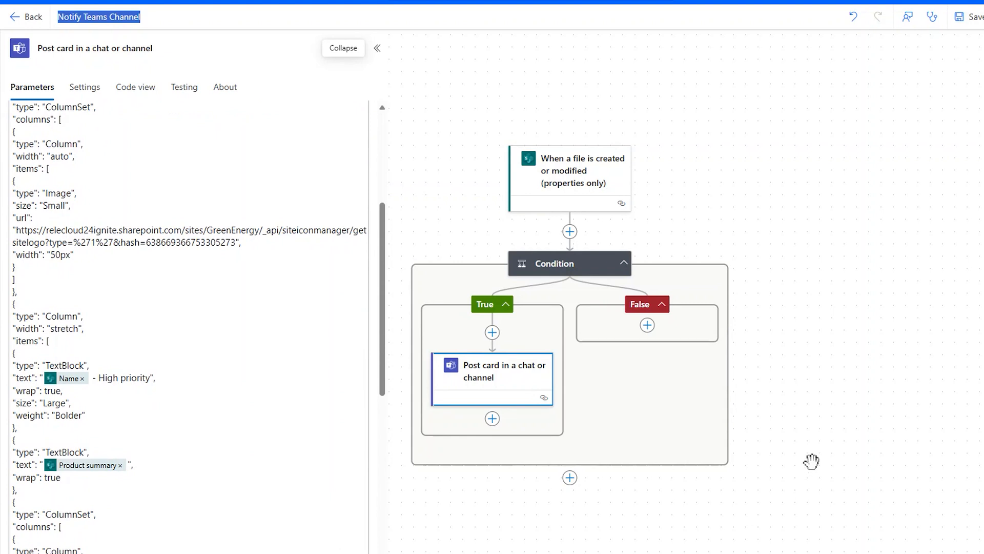
mouse_move(941, 377)
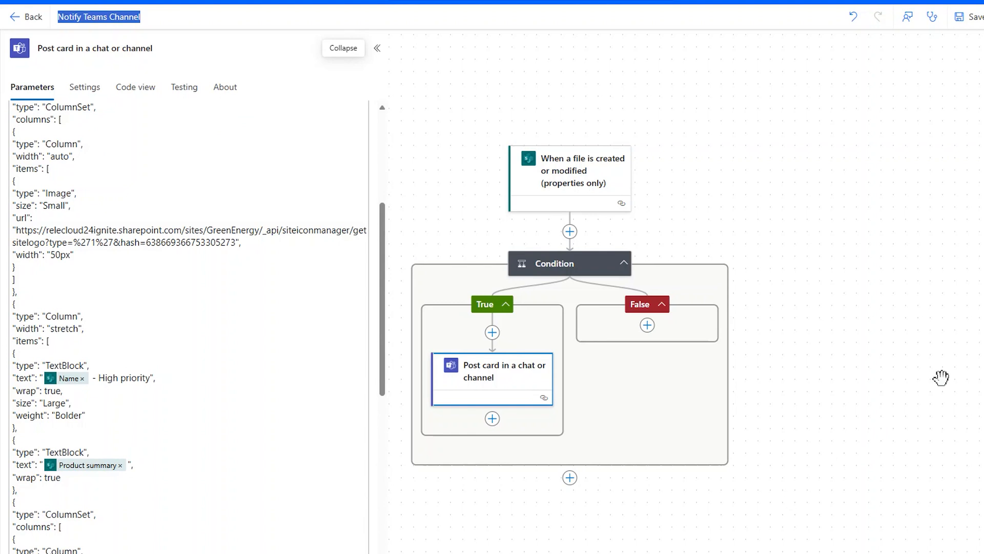
mouse_move(921, 384)
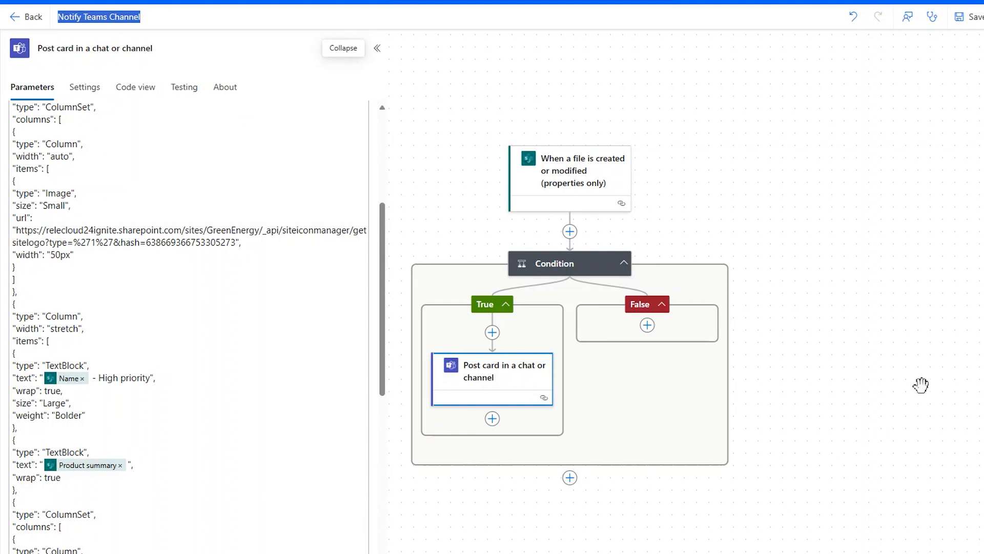
mouse_move(946, 331)
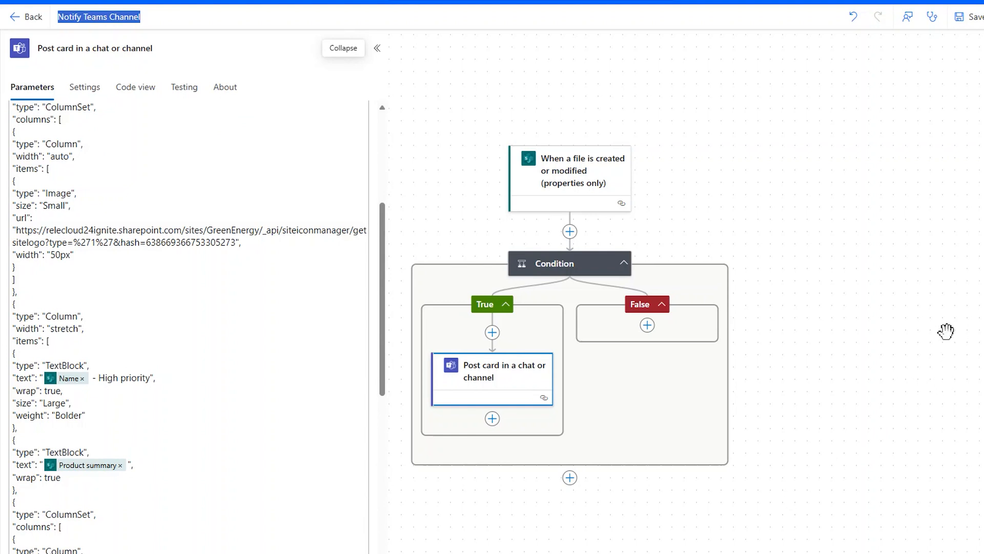
mouse_move(972, 207)
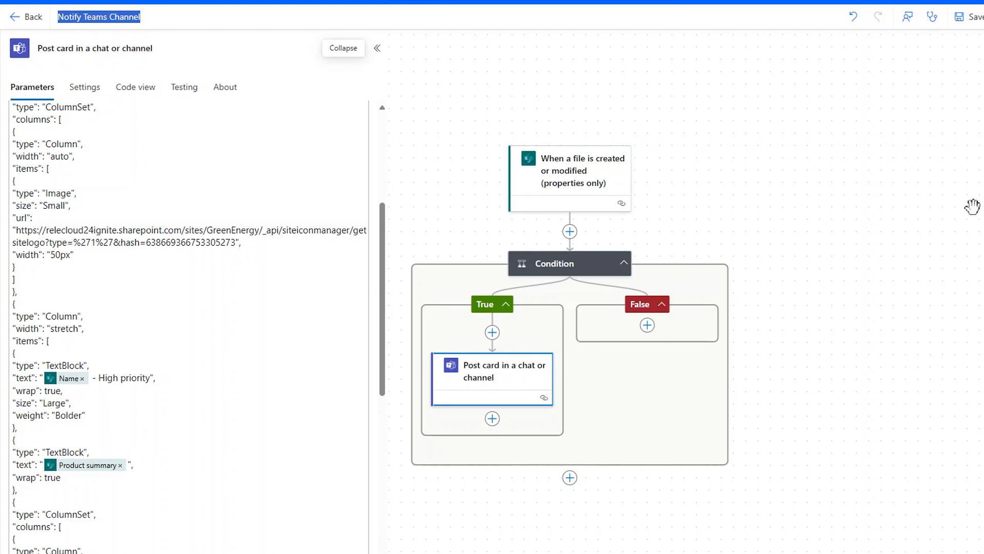
mouse_move(958, 210)
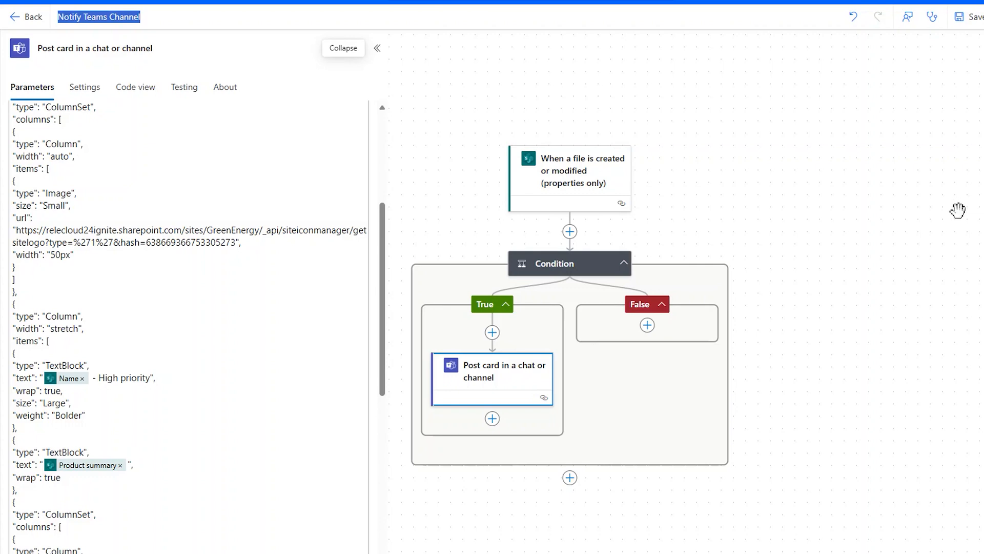